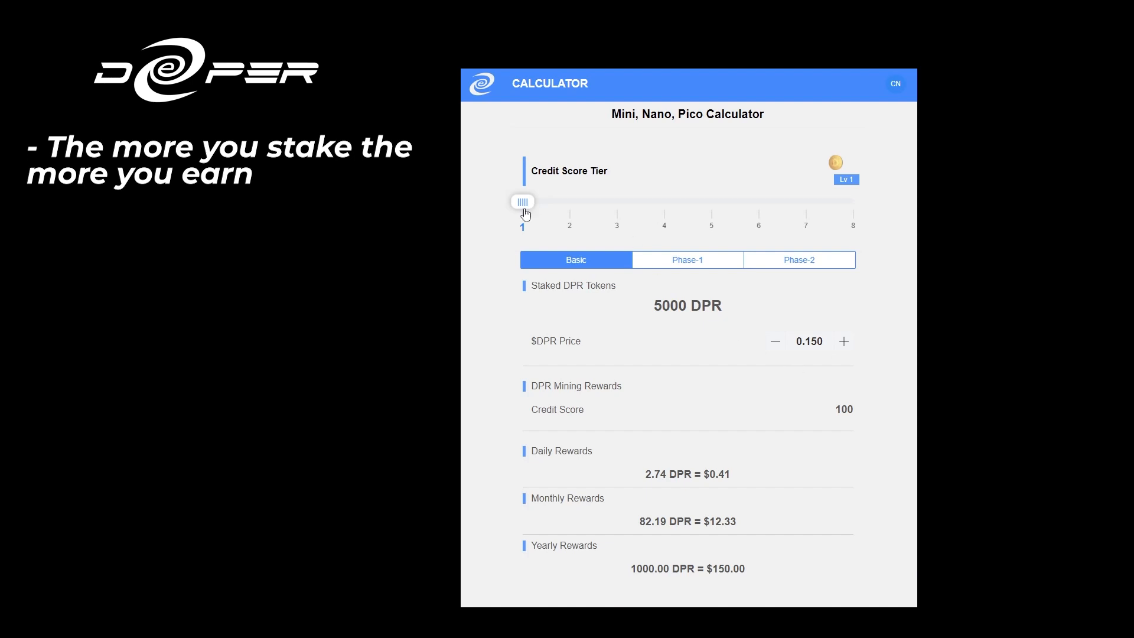
{"action": "mouse_move", "coordinate": [688, 318]}
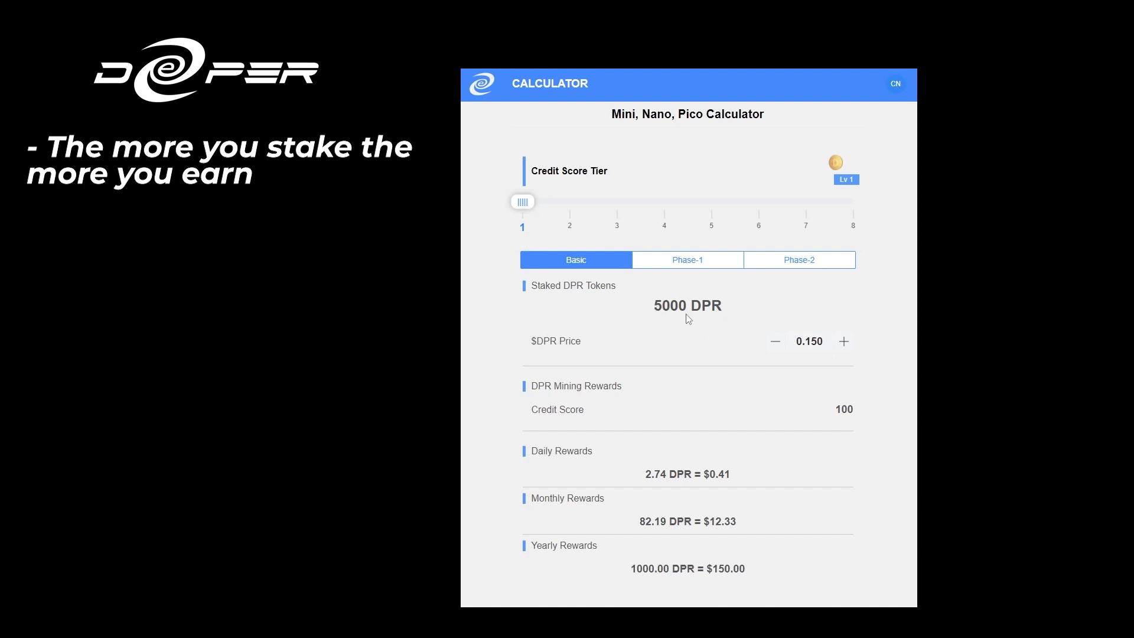
{"action": "mouse_move", "coordinate": [863, 425]}
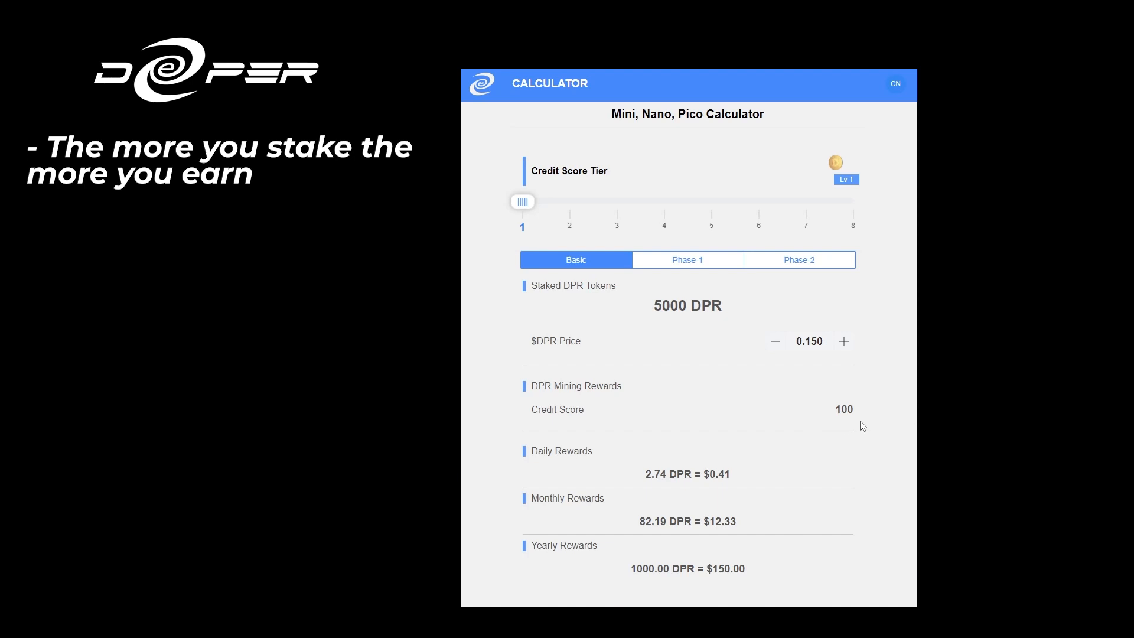
- Slide the credit score tier up through 2 and 6 to tier 8 (100000 DPR, score 800), then back to tier 1
{"action": "left_click_drag", "start_coordinate": [522, 201], "coordinate": [569, 200]}
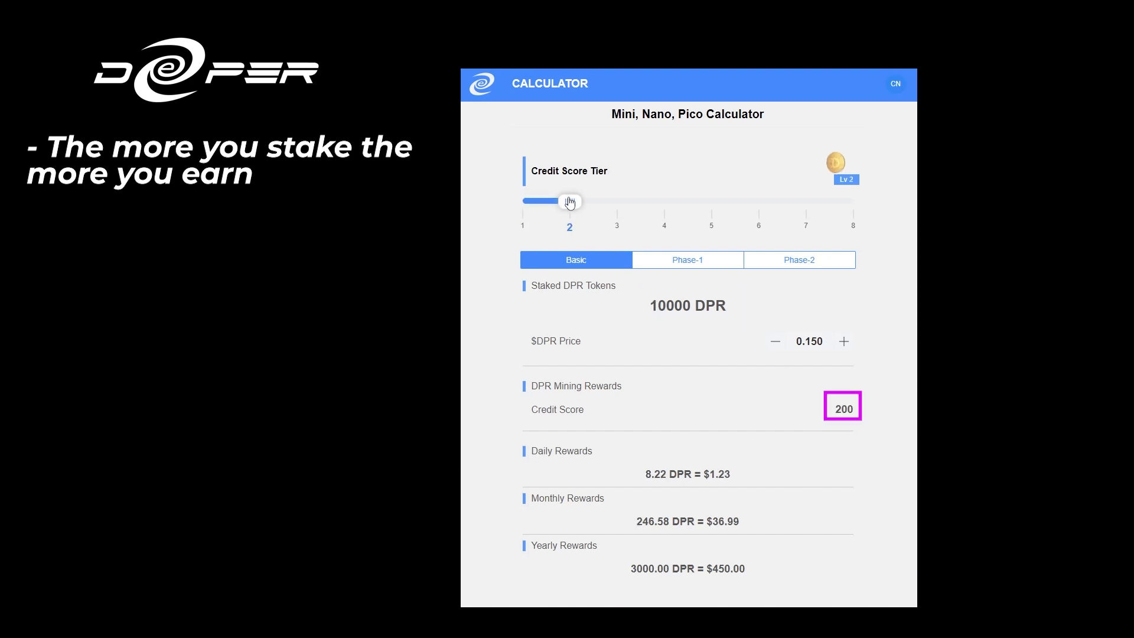
{"action": "left_click_drag", "start_coordinate": [569, 202], "coordinate": [759, 203]}
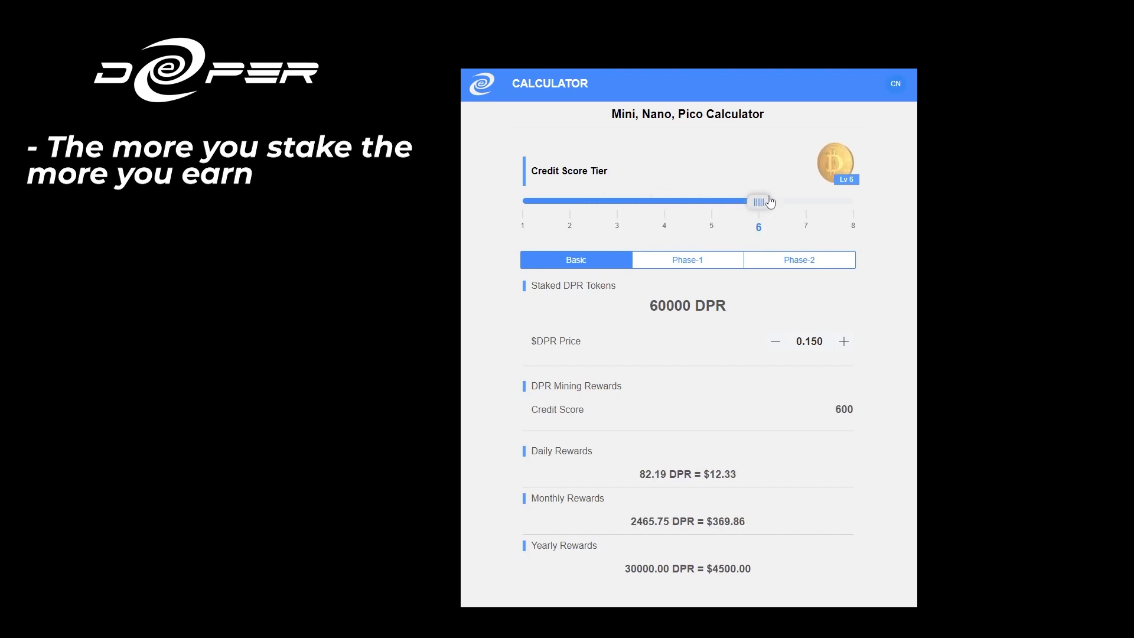
{"action": "left_click_drag", "start_coordinate": [758, 201], "coordinate": [853, 201]}
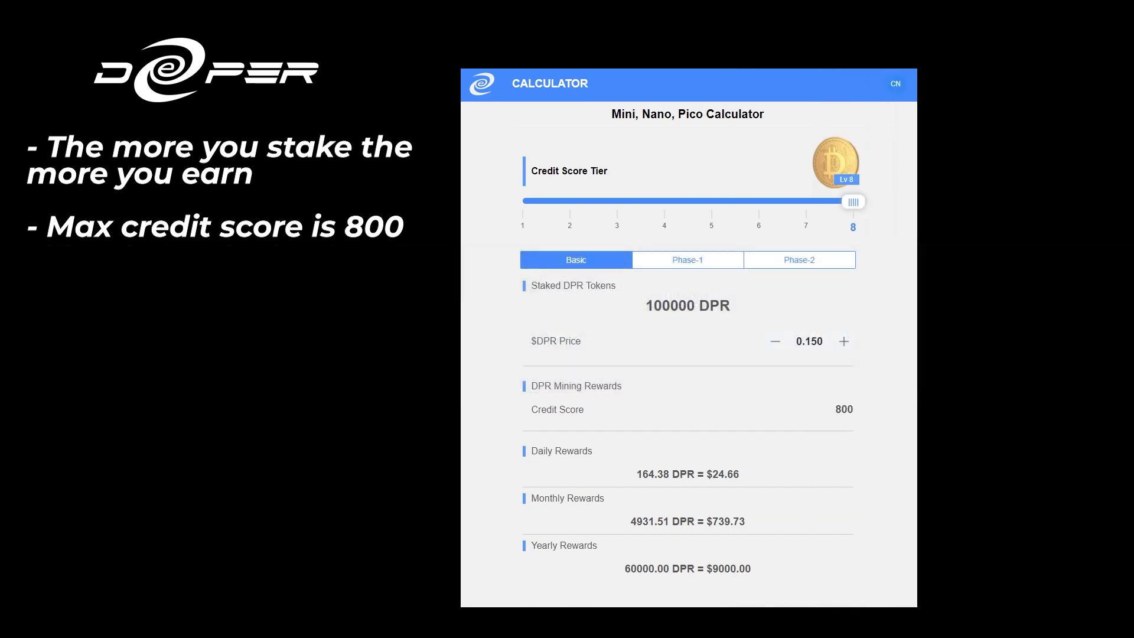
{"action": "left_click_drag", "start_coordinate": [853, 201], "coordinate": [523, 201]}
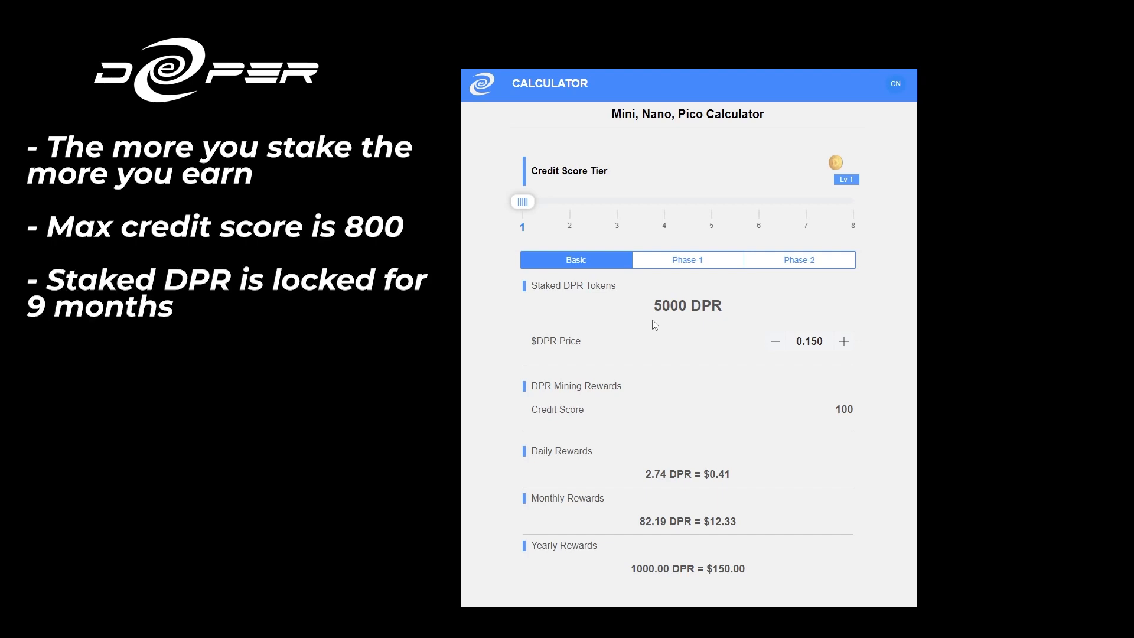
{"action": "mouse_move", "coordinate": [537, 213]}
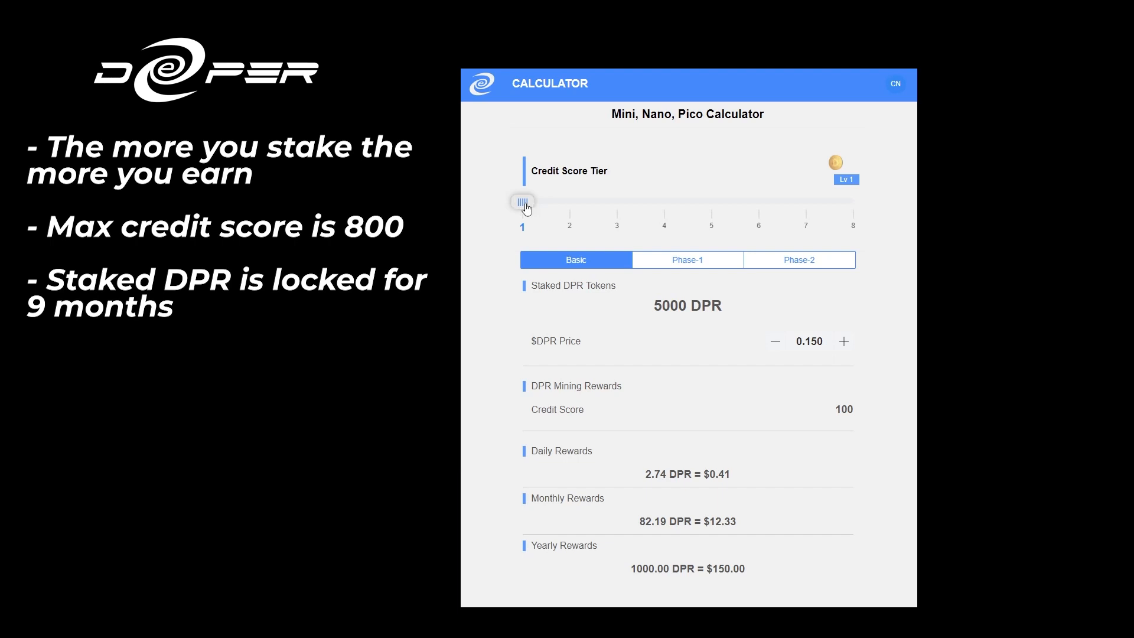
- Move the credit score tier to 4 and settle on tier 3 (20000 DPR staked, score 300)
{"action": "left_click_drag", "start_coordinate": [523, 201], "coordinate": [663, 201]}
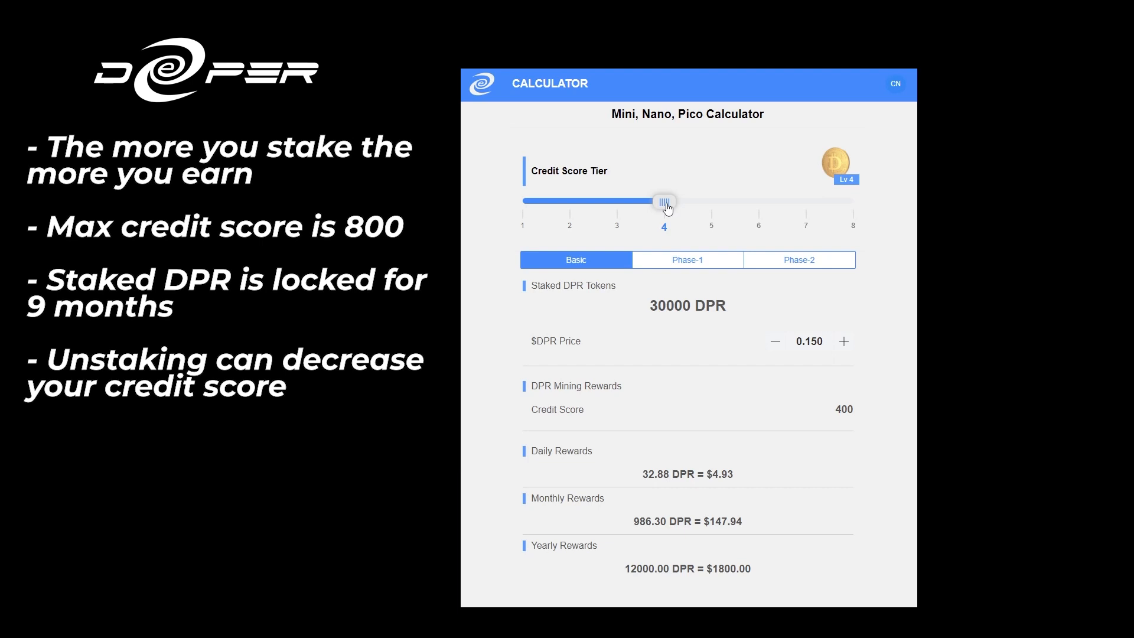
{"action": "left_click_drag", "start_coordinate": [663, 200], "coordinate": [617, 201]}
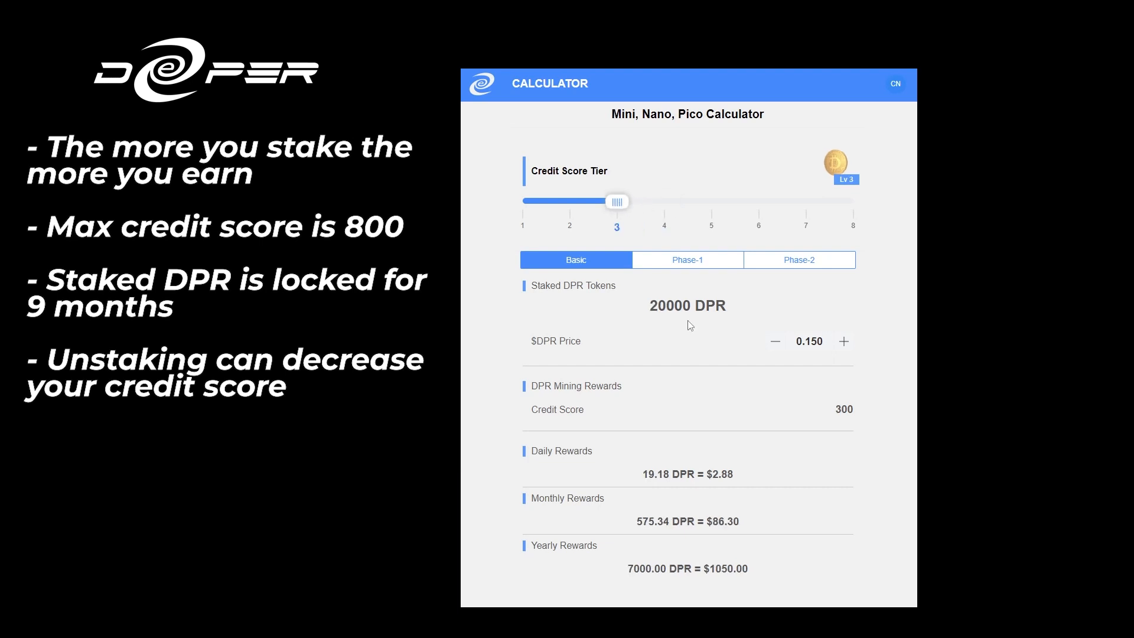
{"action": "mouse_move", "coordinate": [854, 426]}
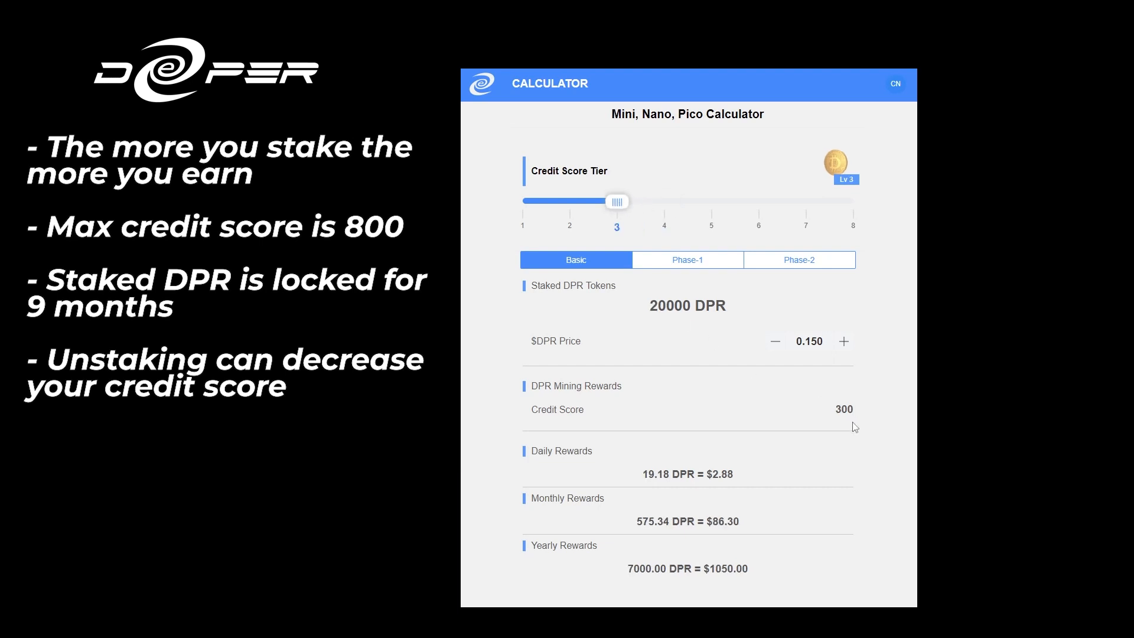
{"action": "mouse_move", "coordinate": [734, 566]}
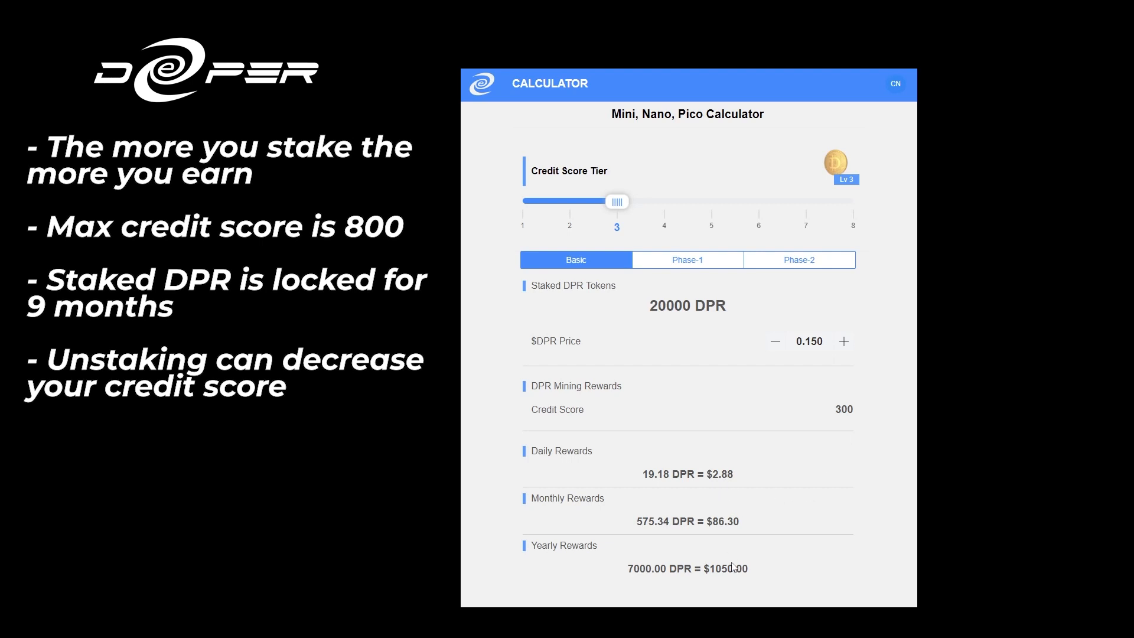
{"action": "mouse_move", "coordinate": [779, 564]}
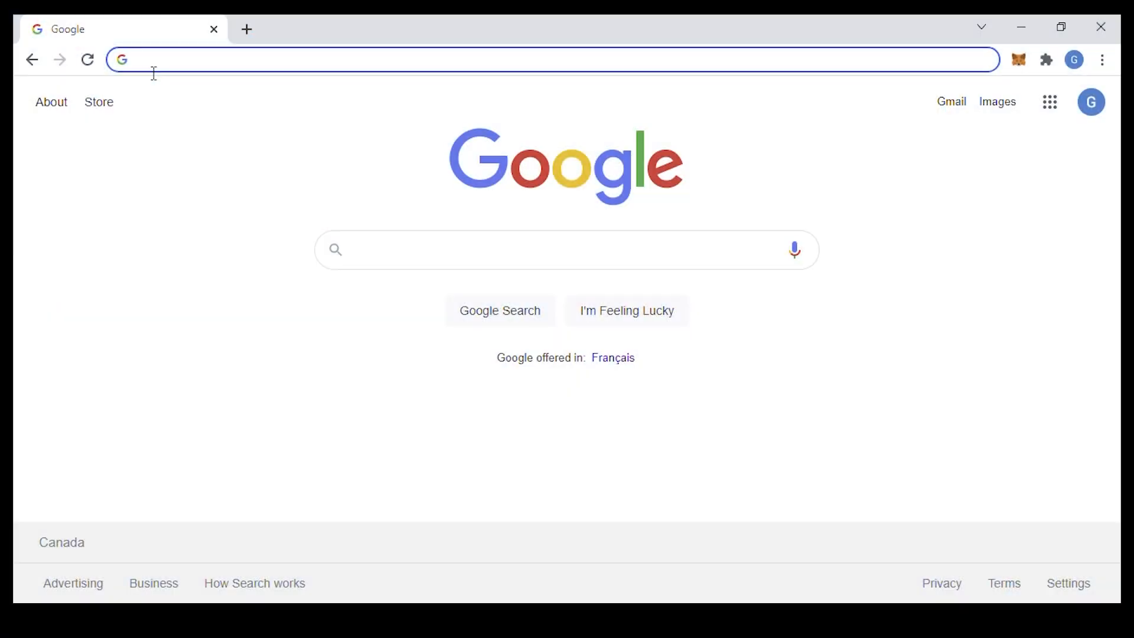
{"action": "type", "text": "34.34.34.34/login?from=/"}
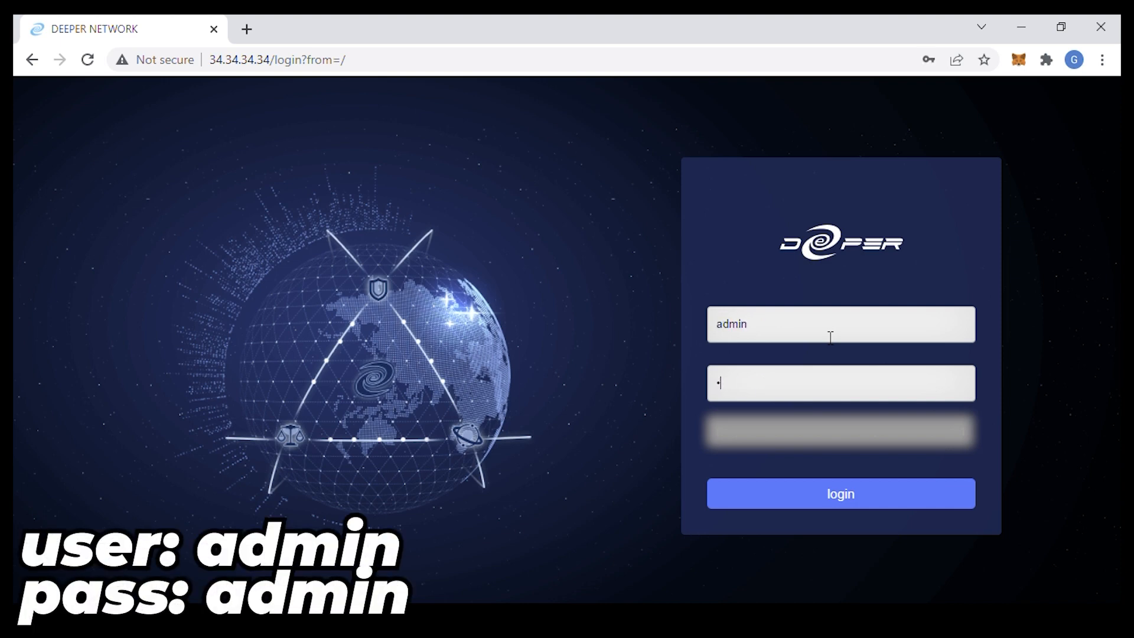
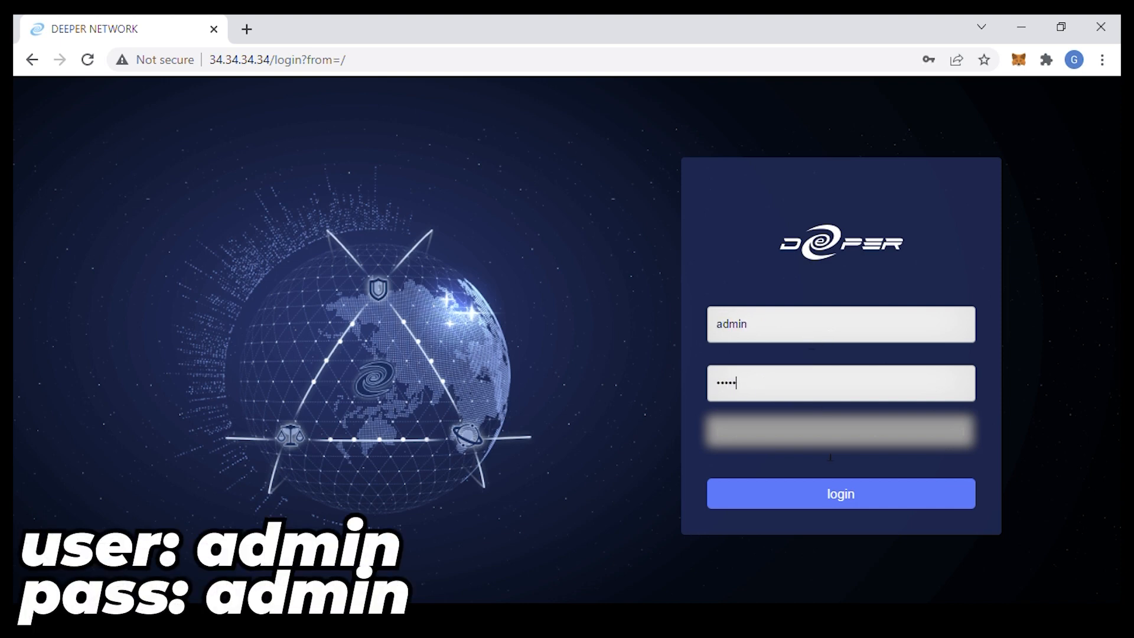
{"action": "left_click", "coordinate": [840, 494]}
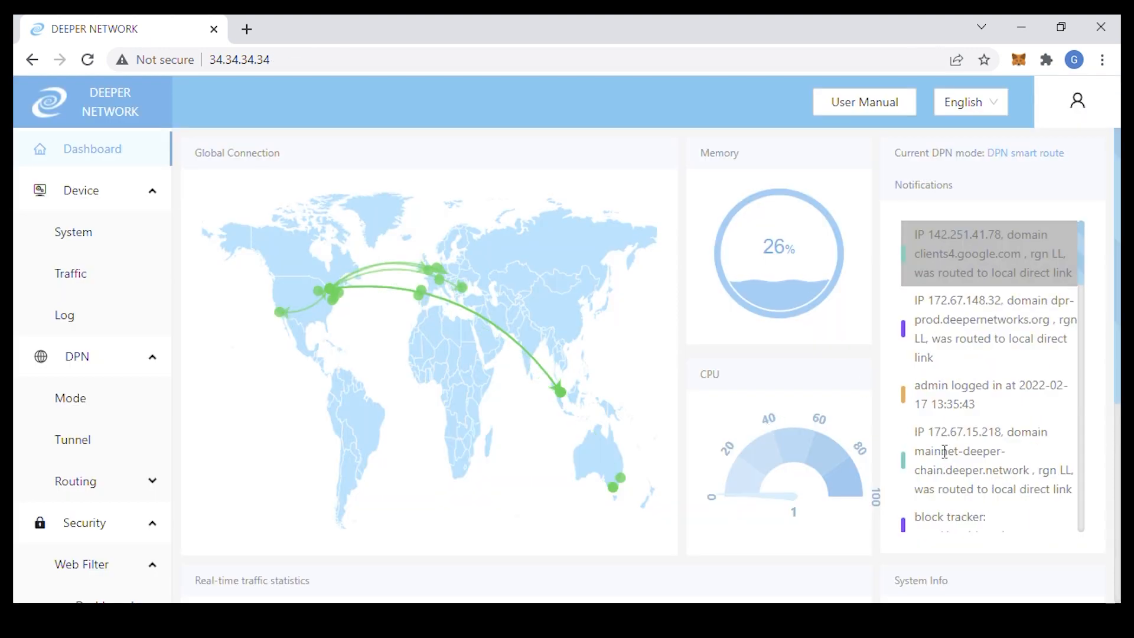
{"action": "mouse_move", "coordinate": [825, 341]}
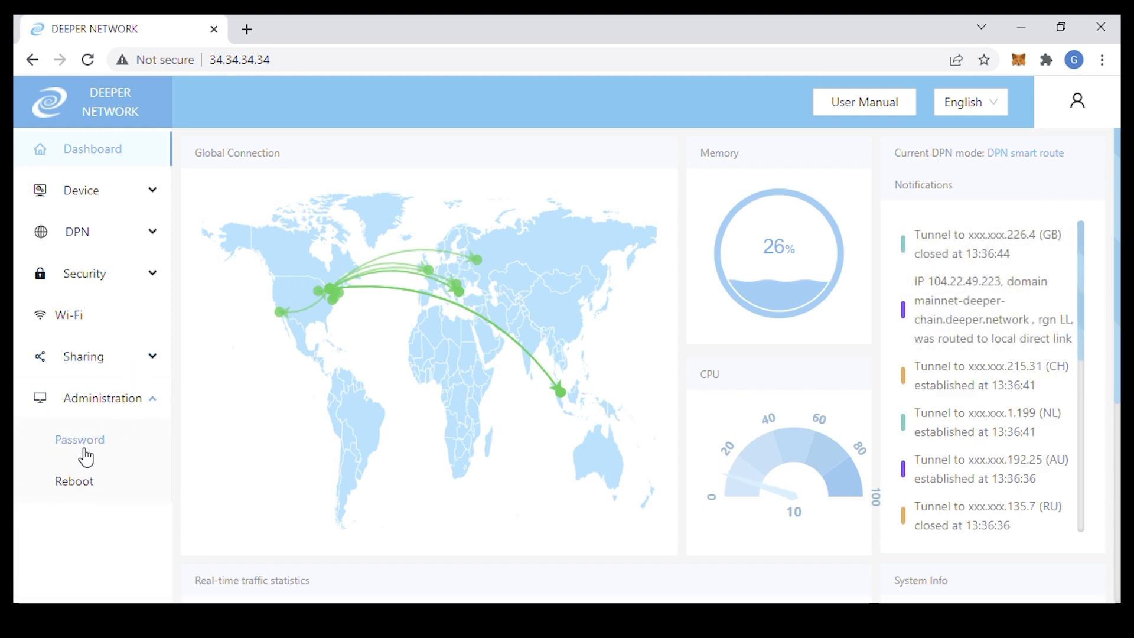
{"action": "left_click", "coordinate": [79, 439]}
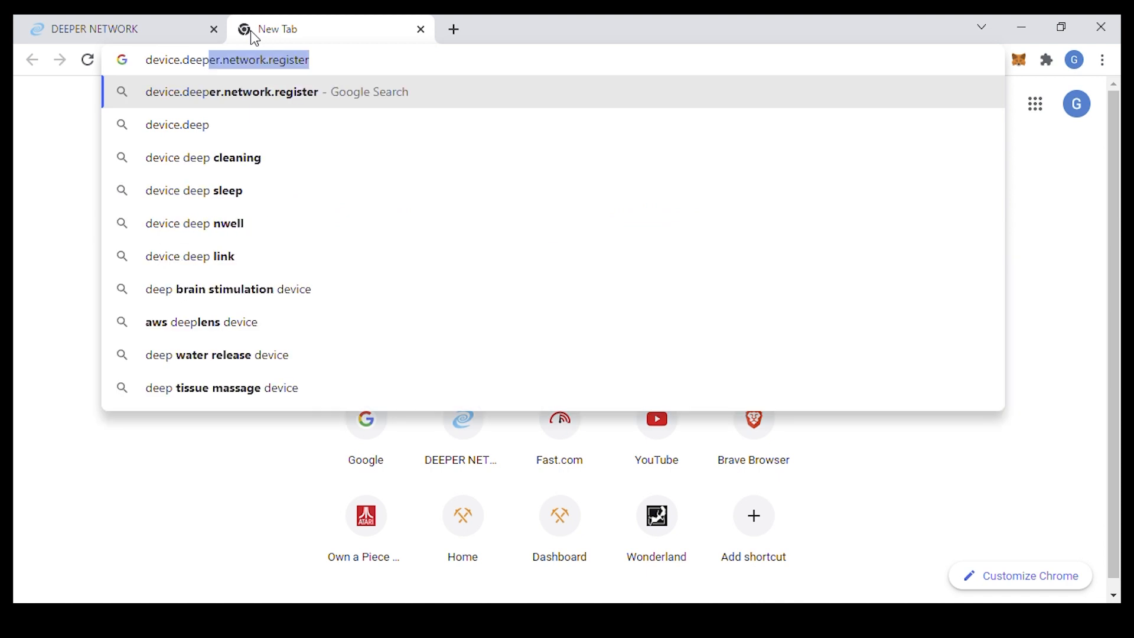
- Load device.deeper.network sign-up and confirm registration on the BSC network
{"action": "key", "text": "Backspace"}
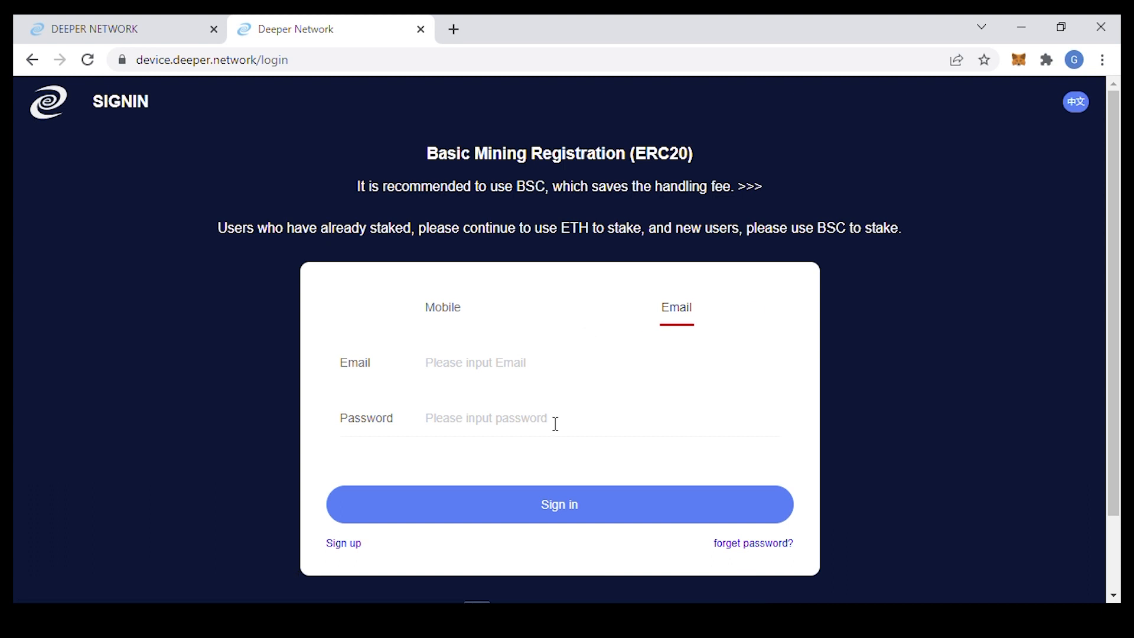
{"action": "mouse_move", "coordinate": [985, 73]}
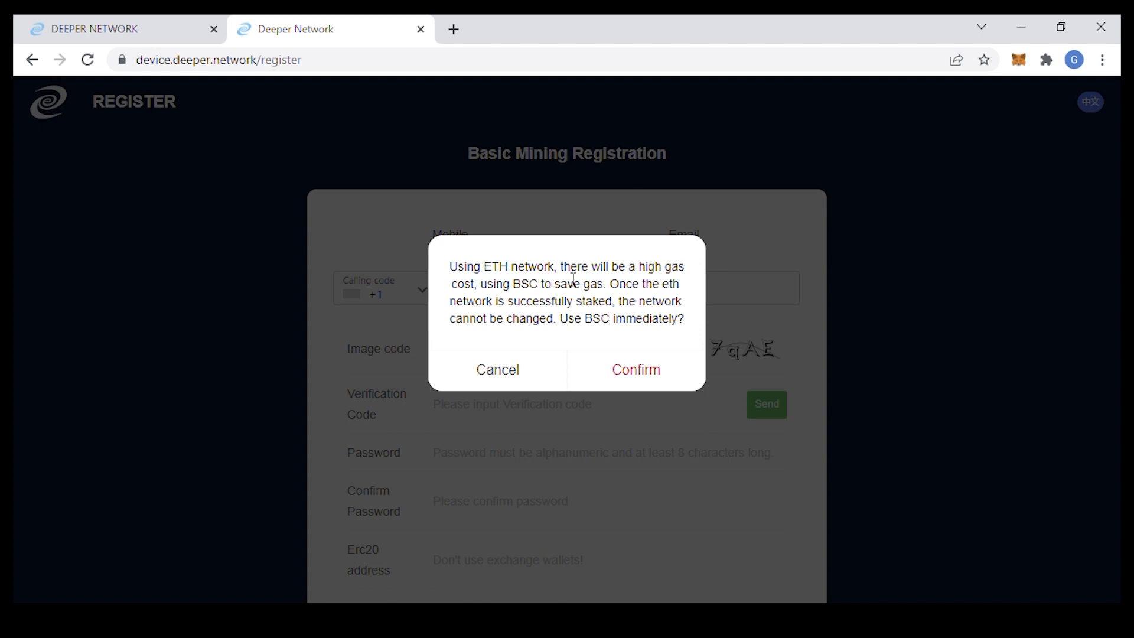
{"action": "left_click", "coordinate": [636, 370]}
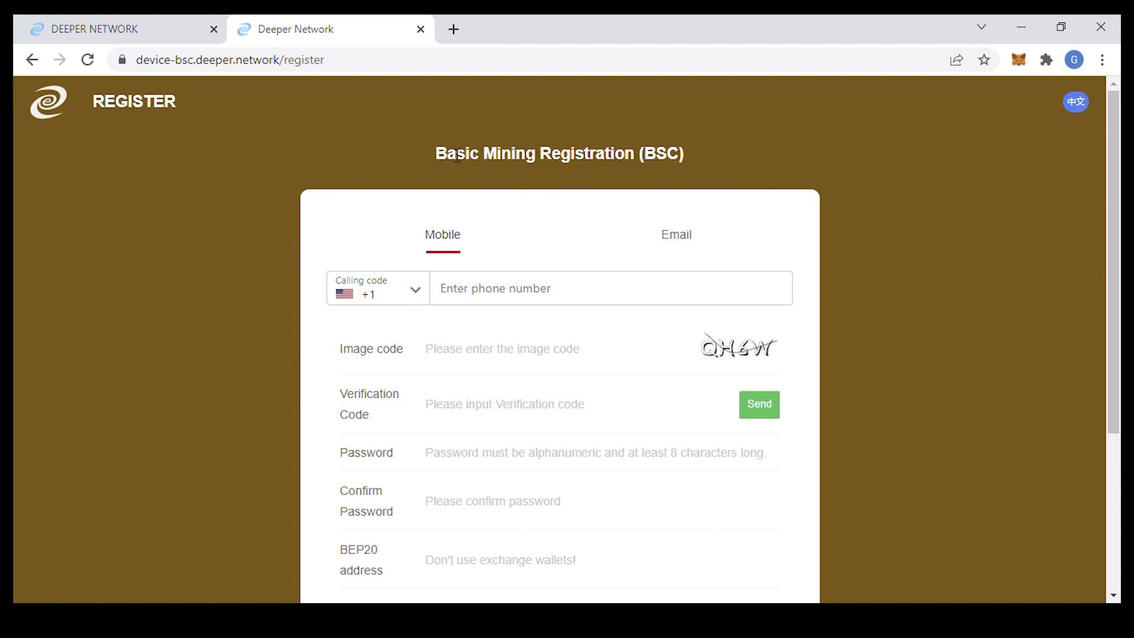
- Switch the BEP20 registration to email sign-up, fill the fields, and return to the AtomOS tab for device details
{"action": "left_click_drag", "start_coordinate": [436, 154], "coordinate": [684, 154]}
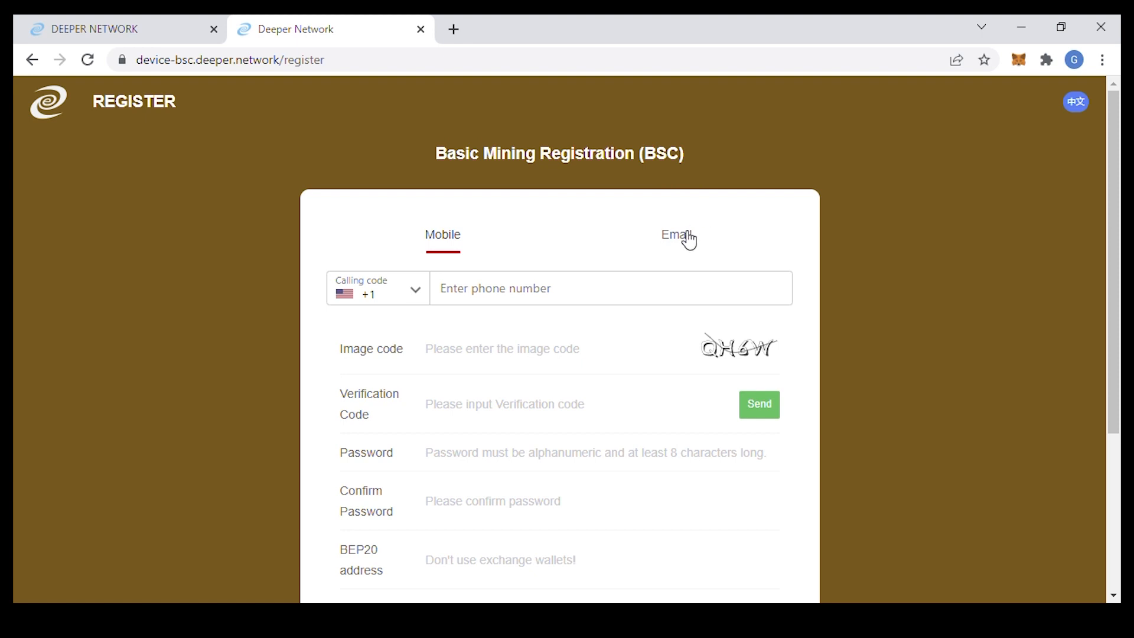
{"action": "left_click", "coordinate": [676, 234]}
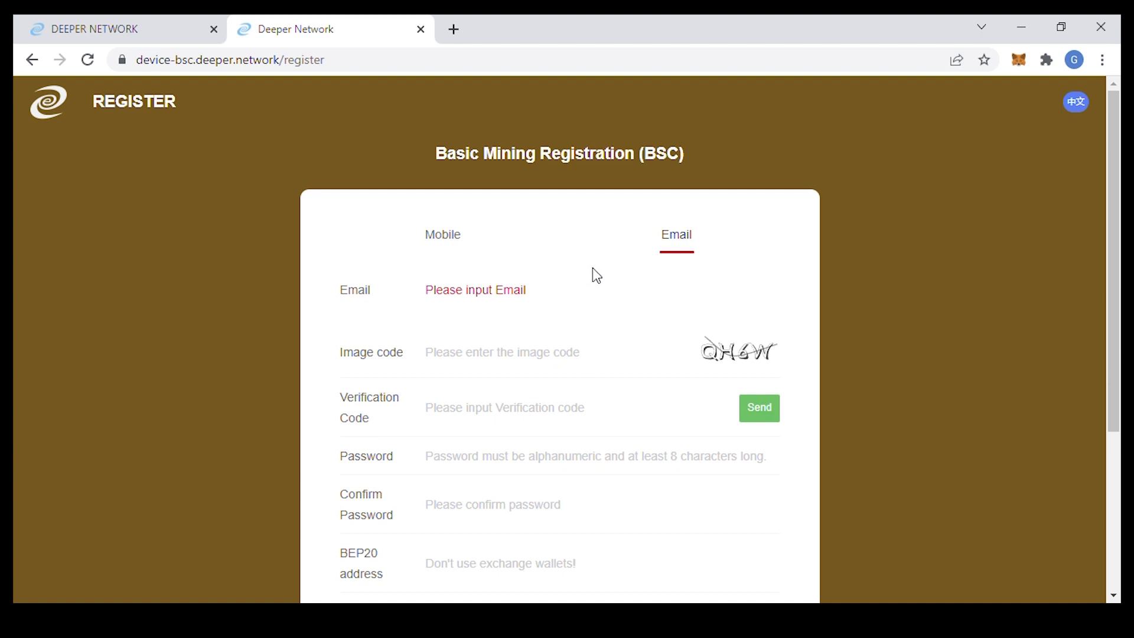
{"action": "scroll", "scroll_direction": "down", "scroll_amount": 3}
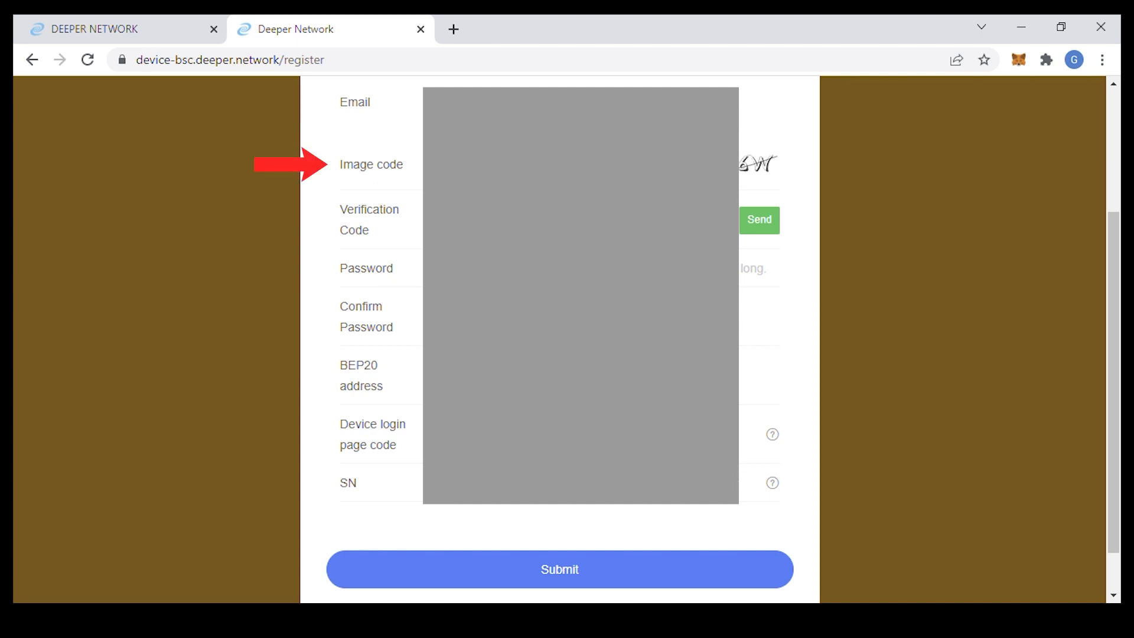
{"action": "left_click", "coordinate": [758, 219]}
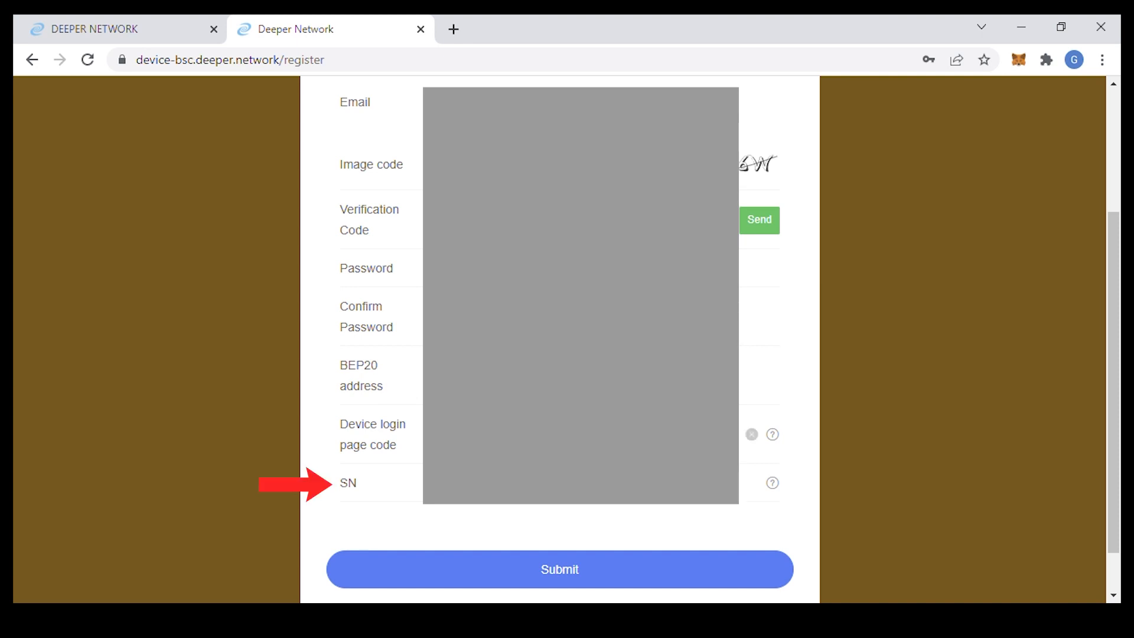
{"action": "left_click", "coordinate": [108, 29]}
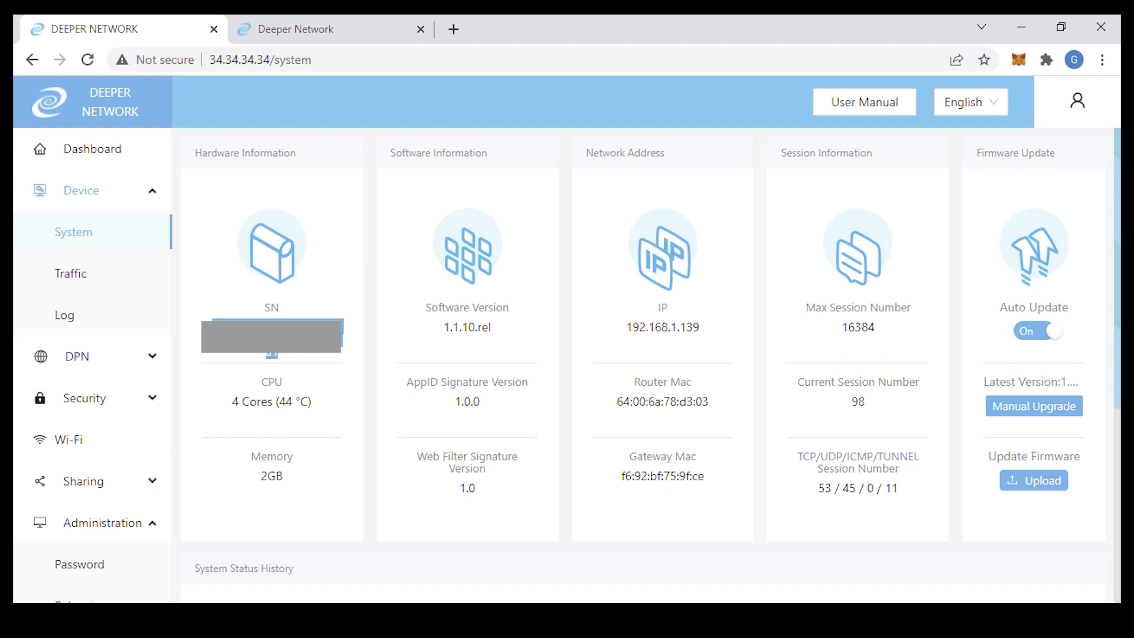
{"action": "mouse_move", "coordinate": [391, 312]}
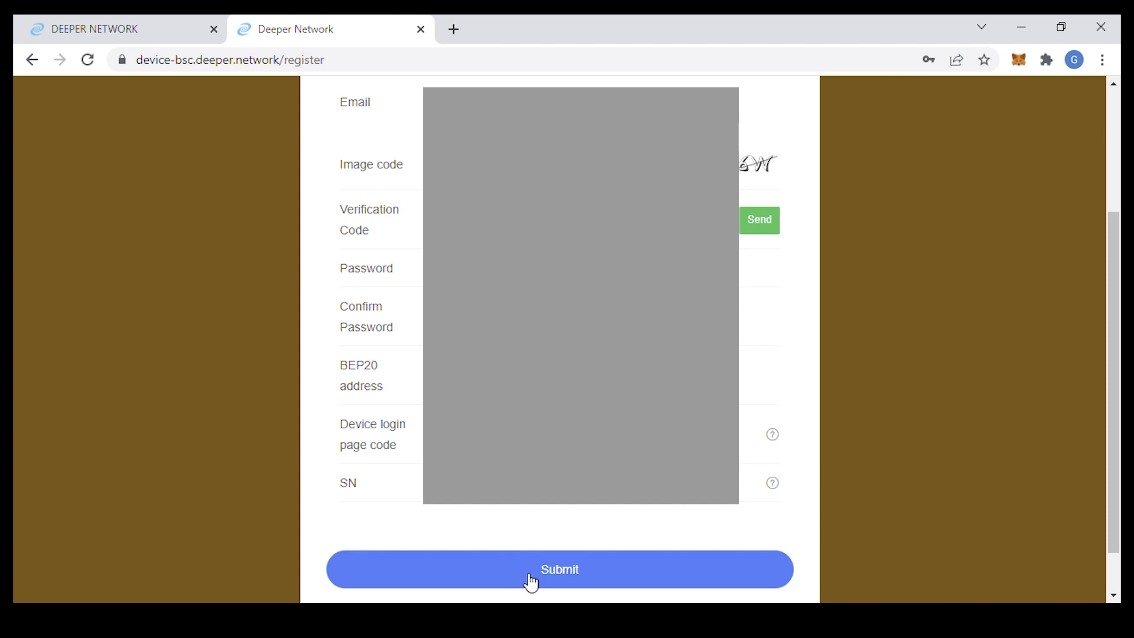
- Submit the completed BEP20 mining registration form
{"action": "left_click", "coordinate": [559, 569]}
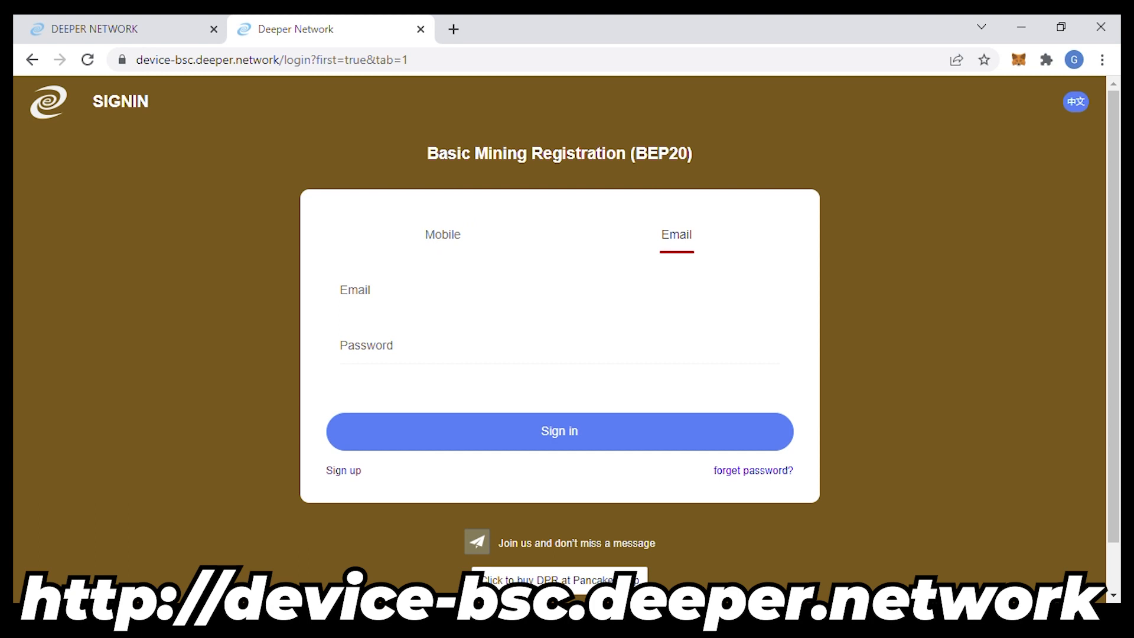
- Sign in with the saved email credentials and confirm the DeeperChain wallet creation notice
{"action": "left_click", "coordinate": [579, 290]}
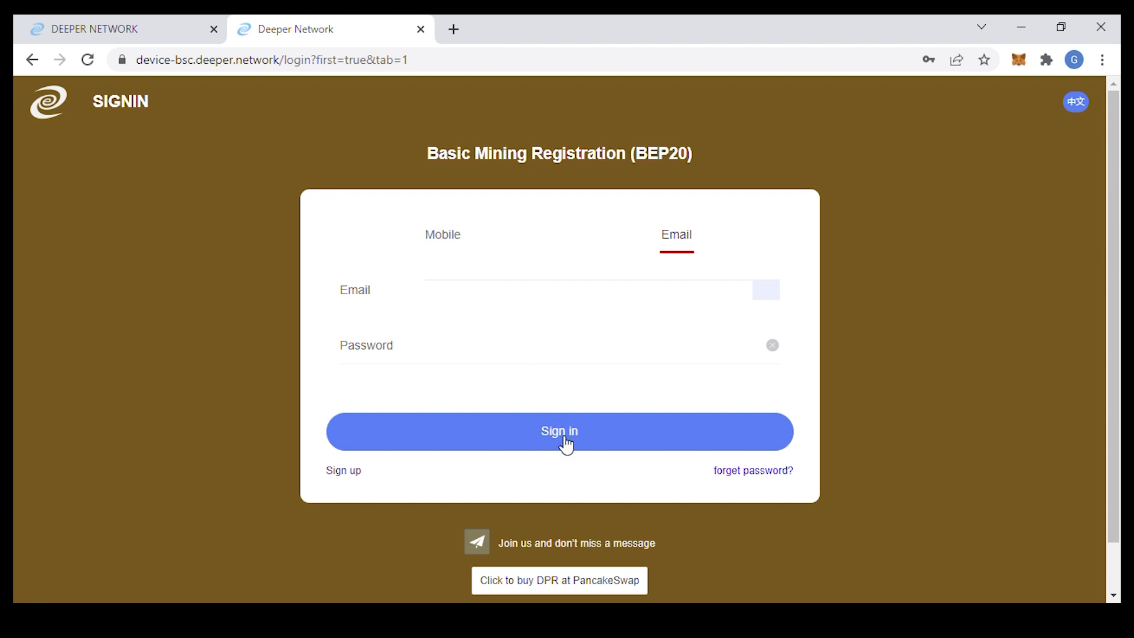
{"action": "left_click", "coordinate": [559, 431]}
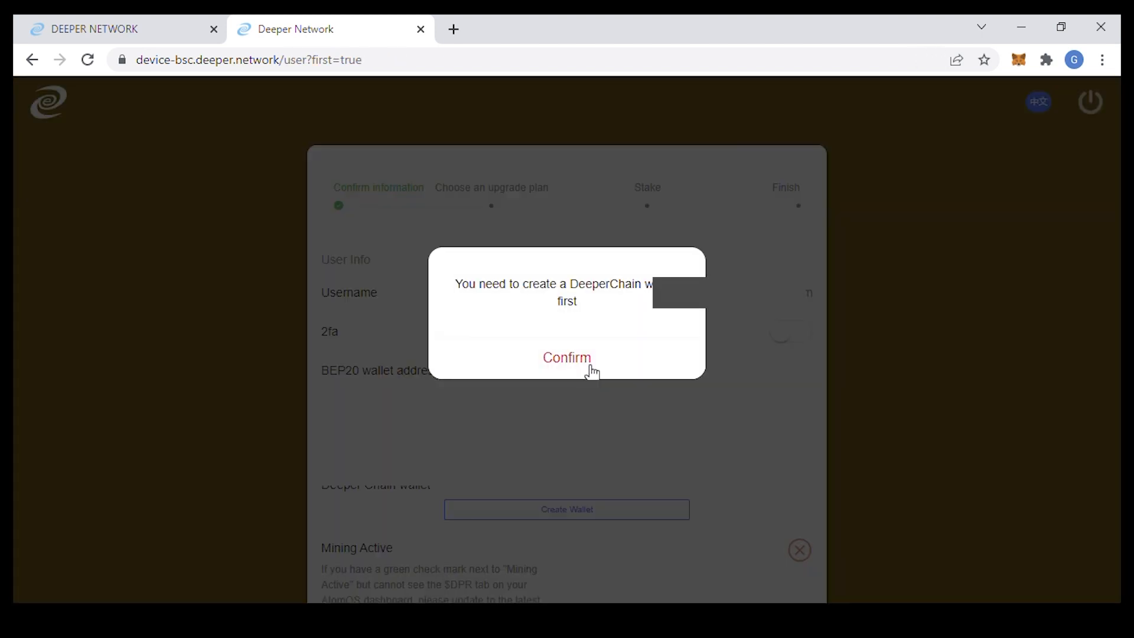
{"action": "left_click", "coordinate": [566, 357]}
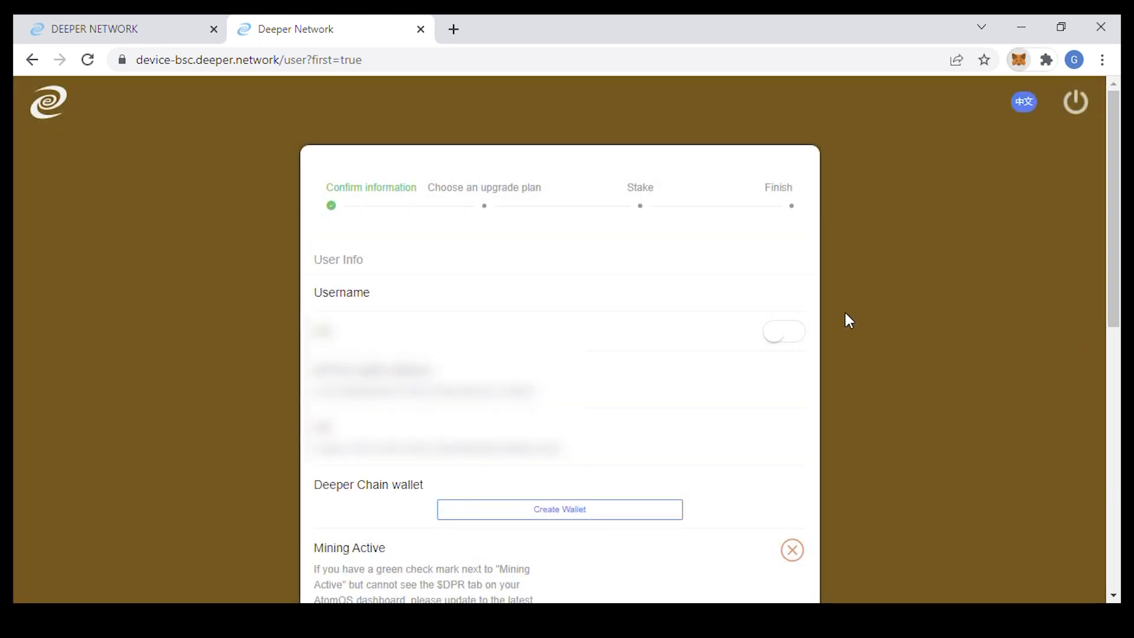
{"action": "mouse_move", "coordinate": [1080, 401]}
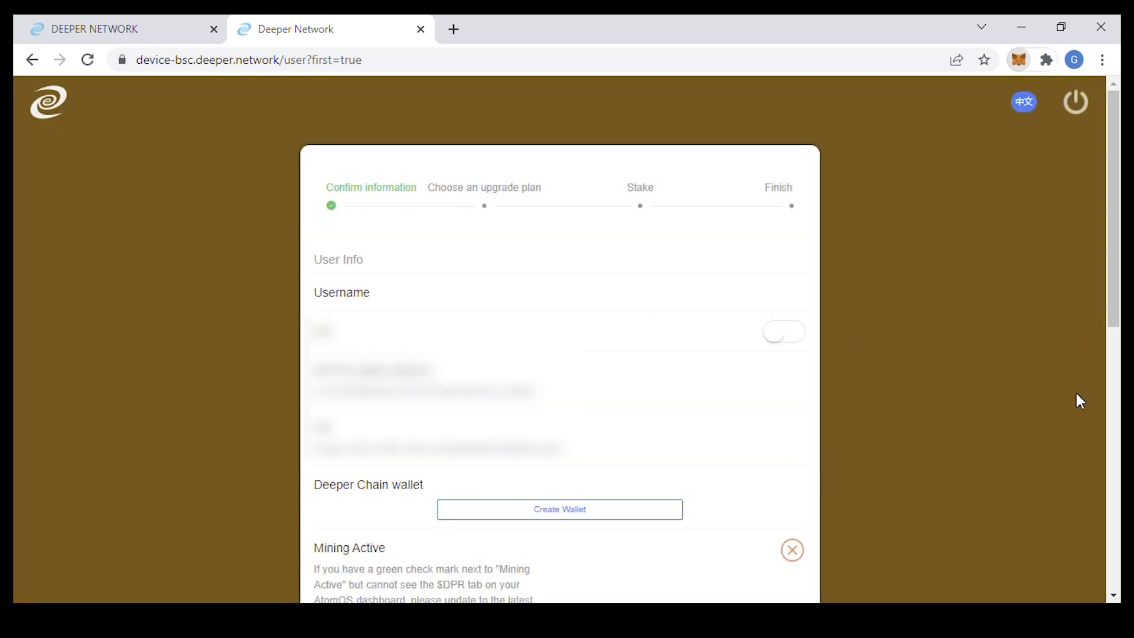
{"action": "scroll", "scroll_direction": "down", "scroll_amount": 3}
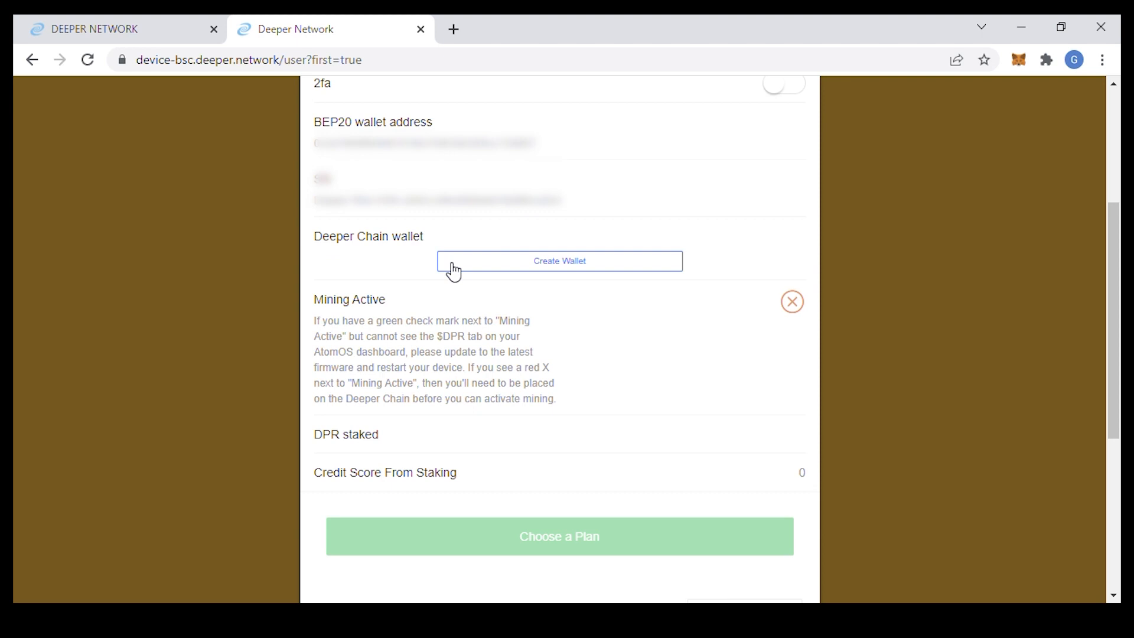
- Create the DeeperChain wallet, accept the warning, and confirm the 12-word mnemonic was written down
{"action": "left_click", "coordinate": [559, 260]}
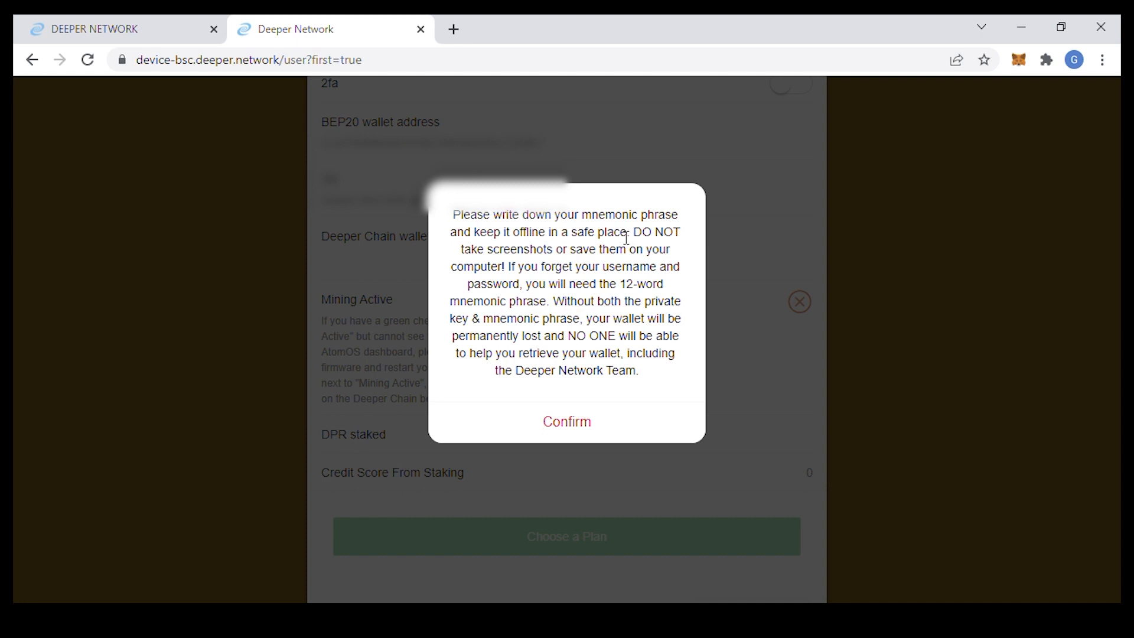
{"action": "mouse_move", "coordinate": [611, 289]}
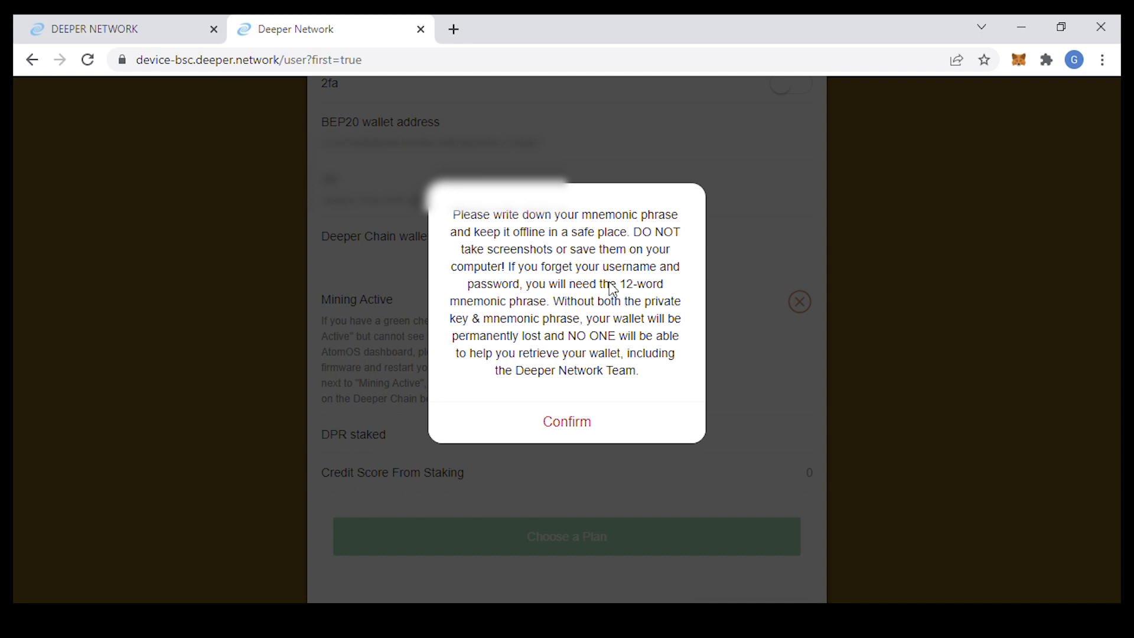
{"action": "left_click", "coordinate": [566, 421]}
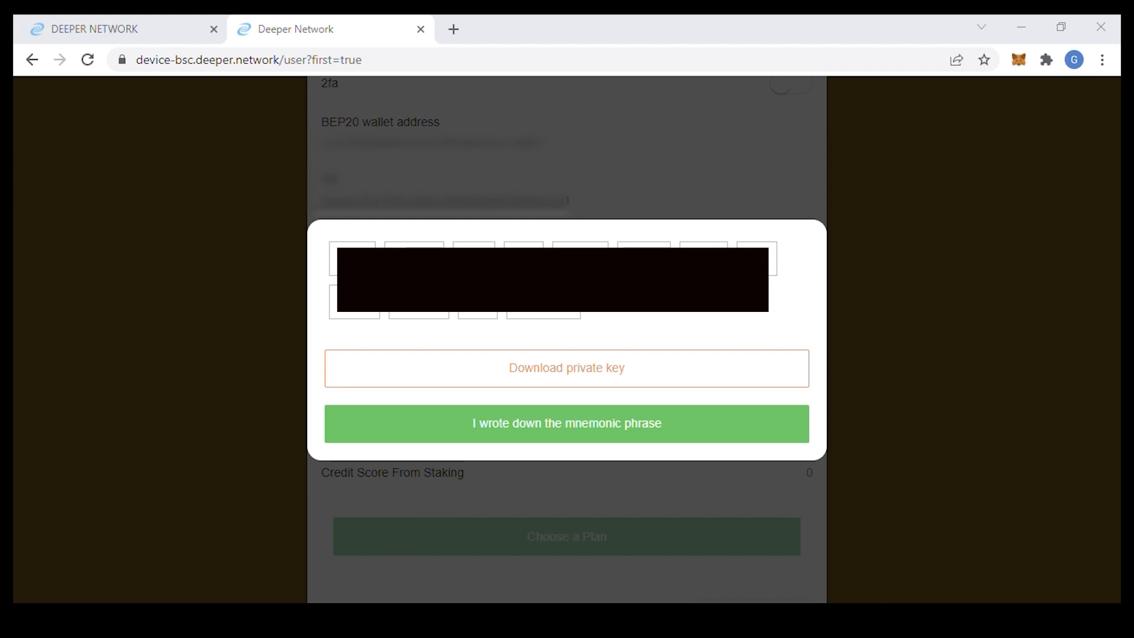
{"action": "mouse_move", "coordinate": [83, 371]}
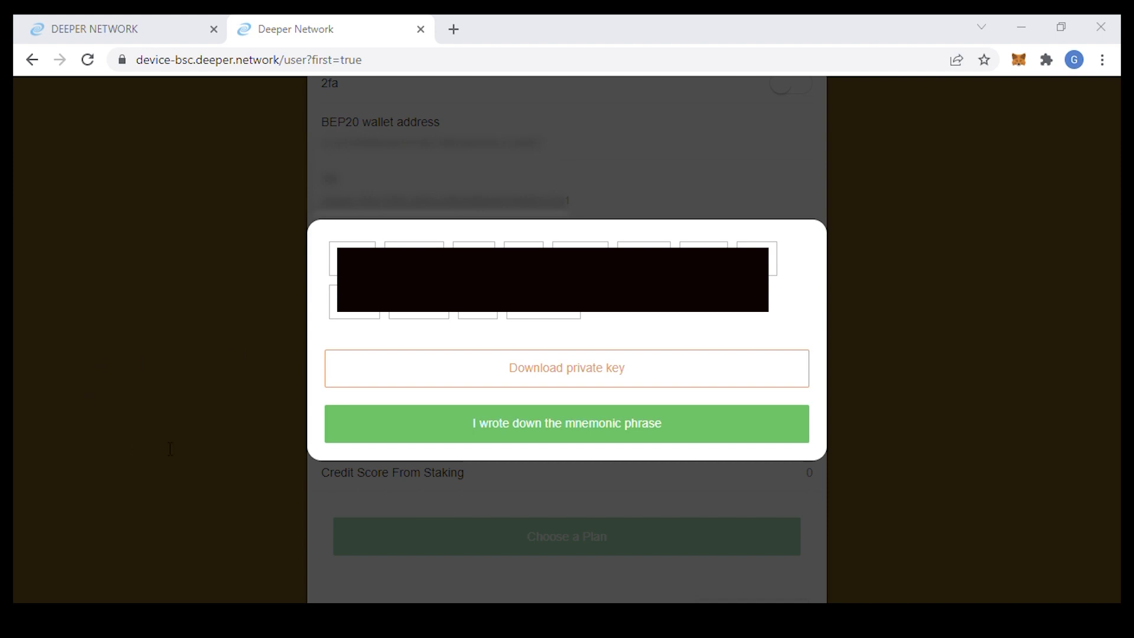
{"action": "left_click", "coordinate": [566, 423]}
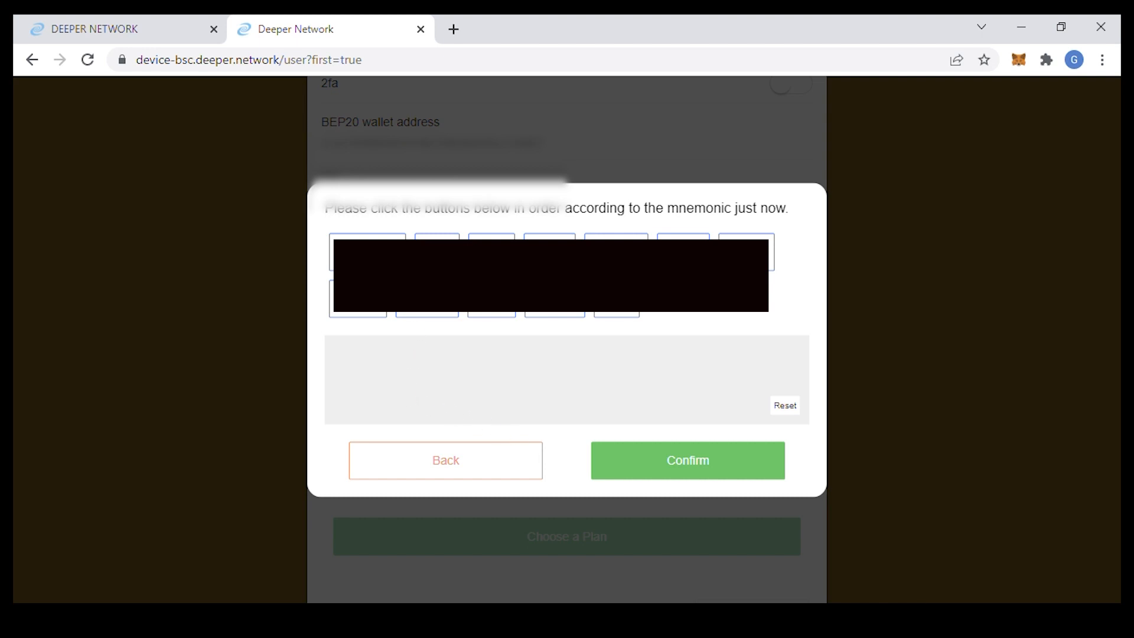
- Confirm the mnemonic verification and proceed to Choose a Plan for staking
{"action": "left_click", "coordinate": [687, 460]}
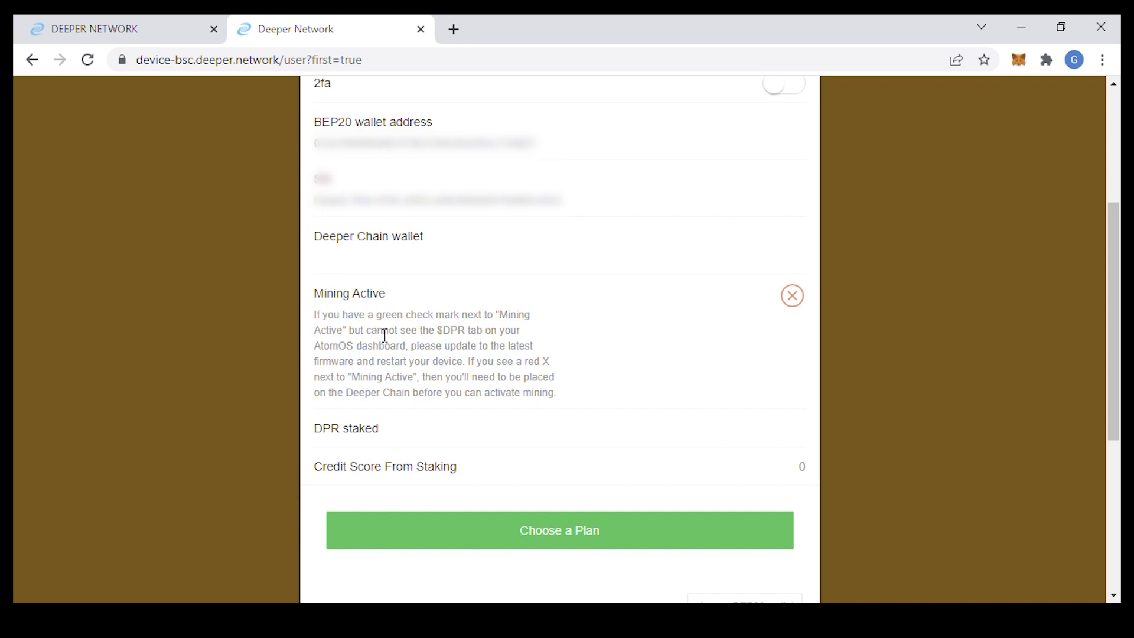
{"action": "mouse_move", "coordinate": [419, 341]}
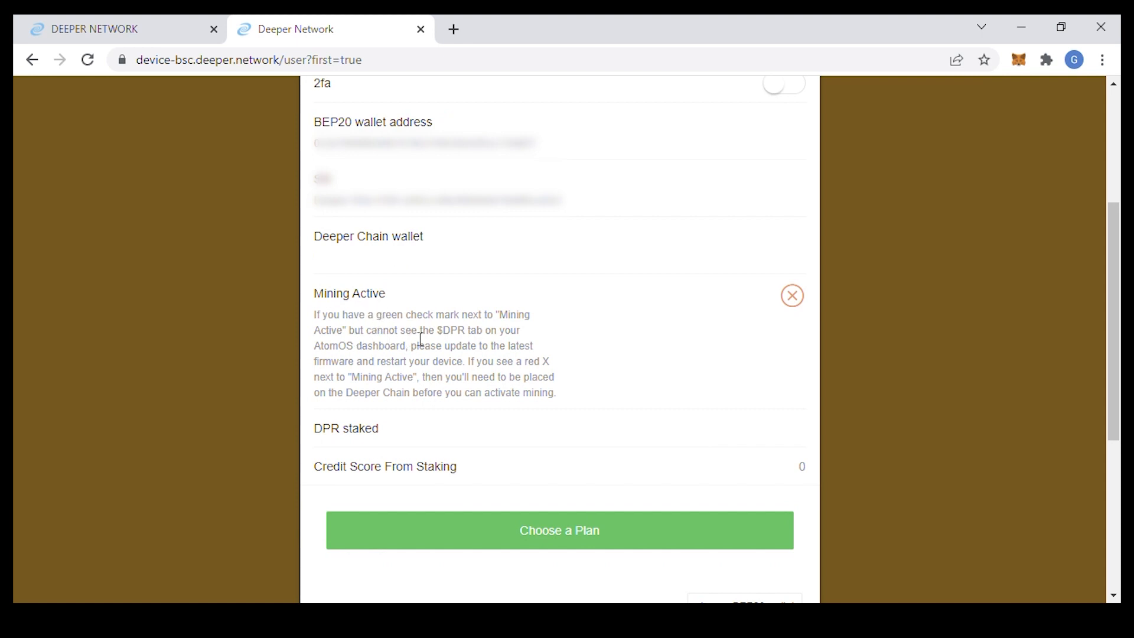
{"action": "mouse_move", "coordinate": [576, 352]}
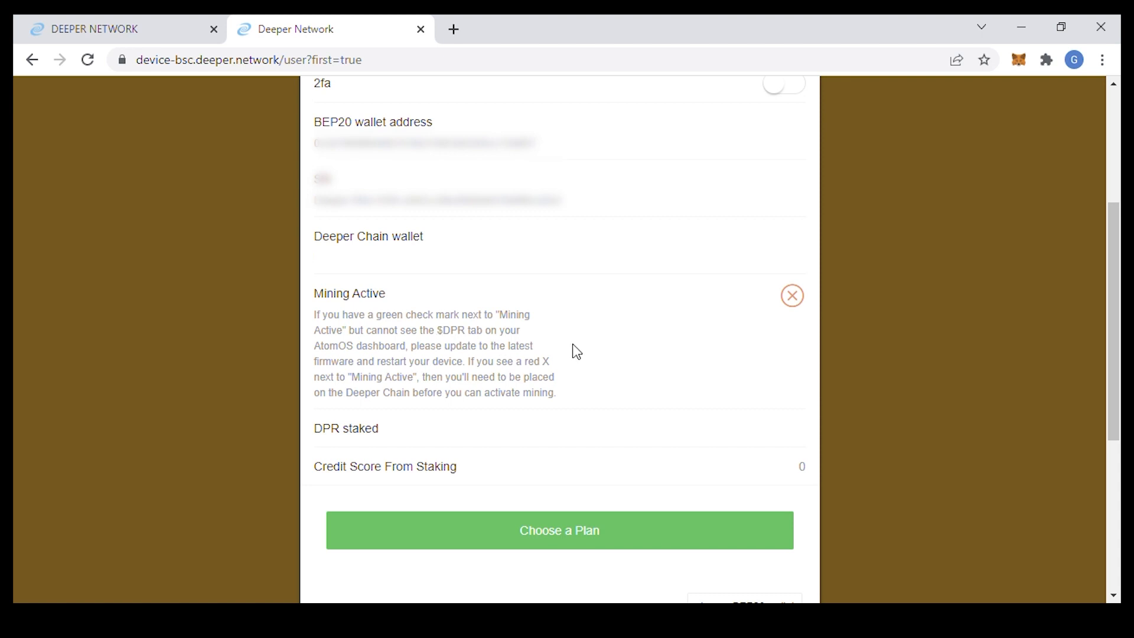
{"action": "left_click", "coordinate": [559, 531]}
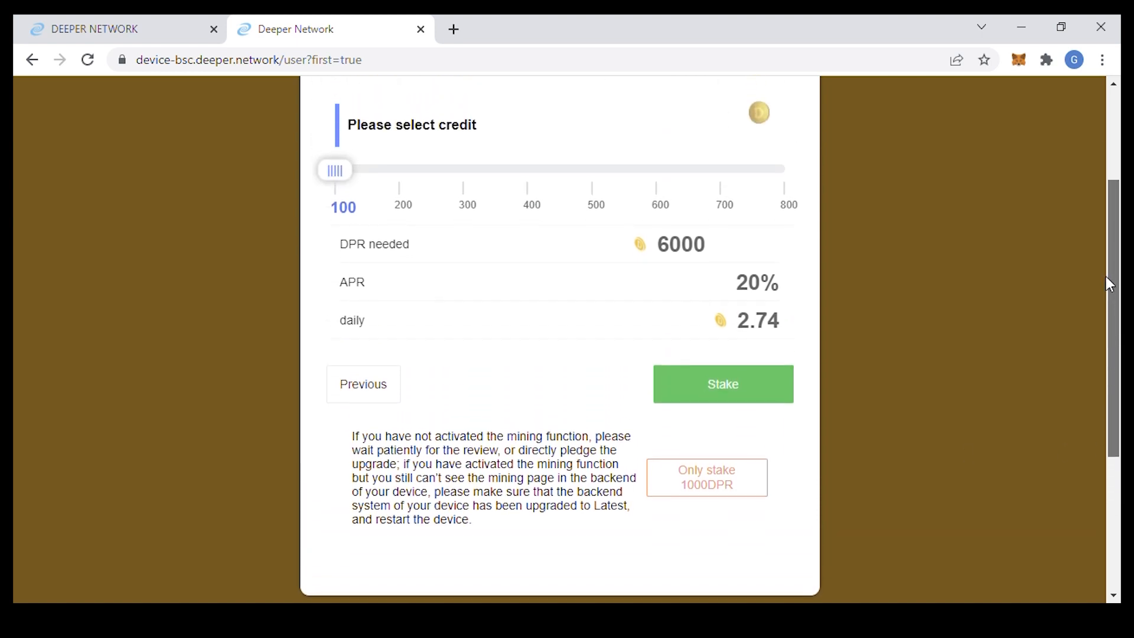
- Keep the 100-credit plan (6000 DPR, 20% APR) and proceed to Stake
{"action": "scroll", "scroll_direction": "down", "scroll_amount": 3}
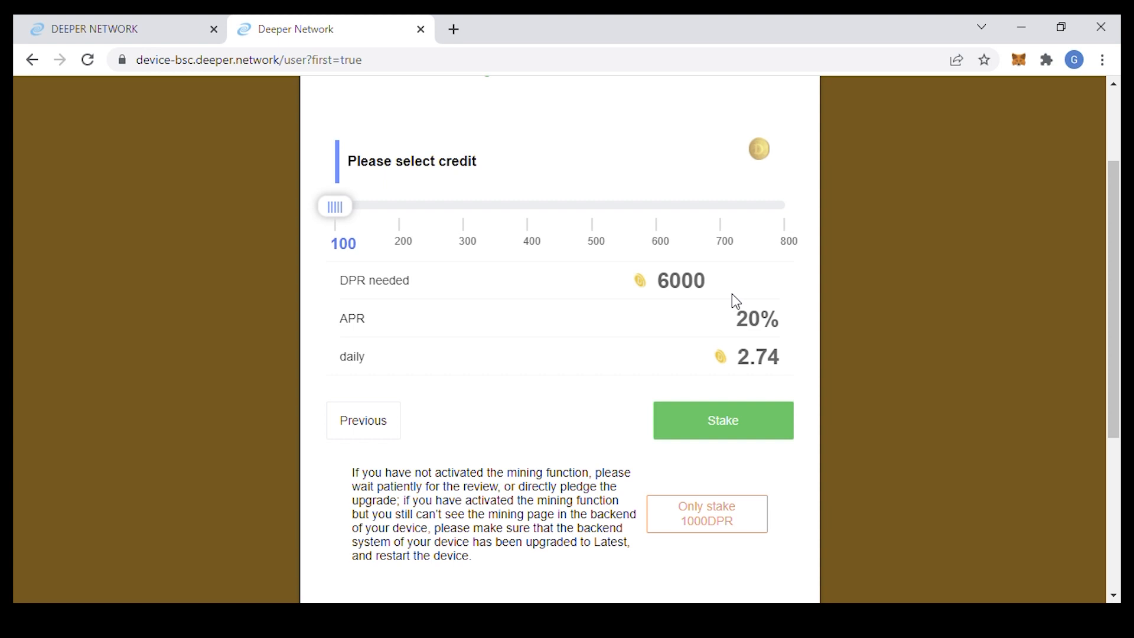
{"action": "left_click_drag", "start_coordinate": [334, 205], "coordinate": [397, 206]}
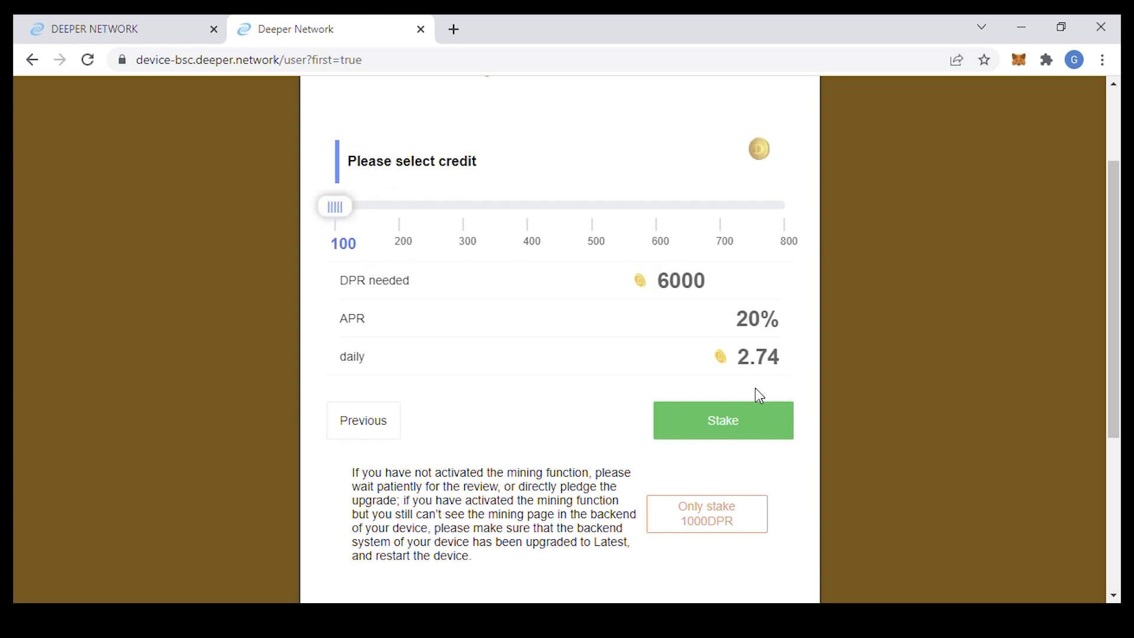
{"action": "left_click", "coordinate": [722, 421]}
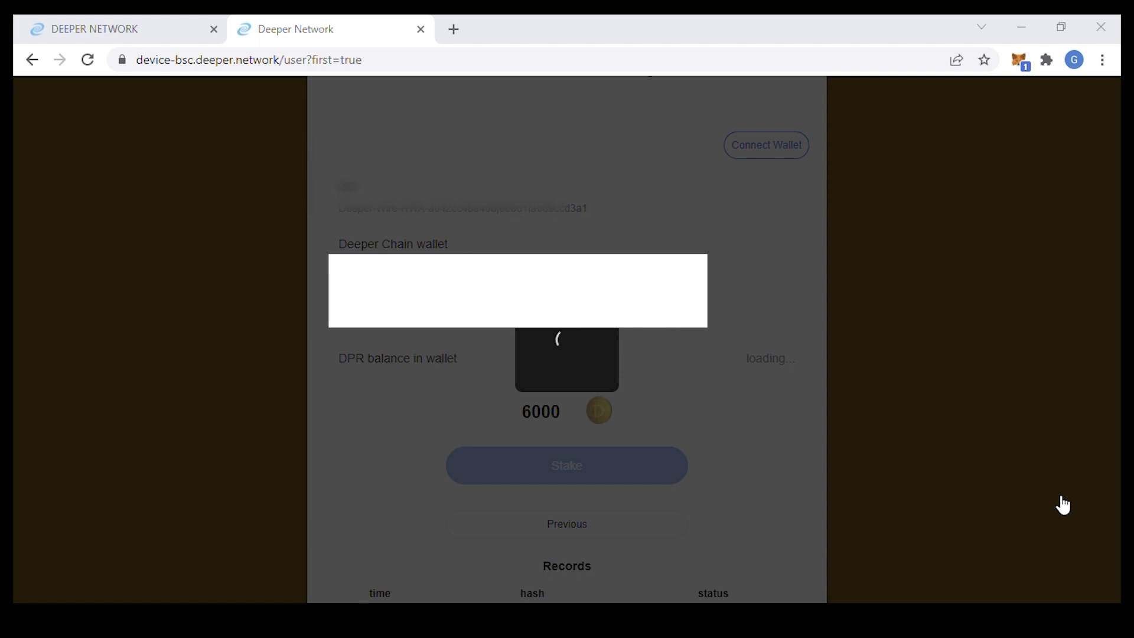
{"action": "left_click", "coordinate": [765, 144]}
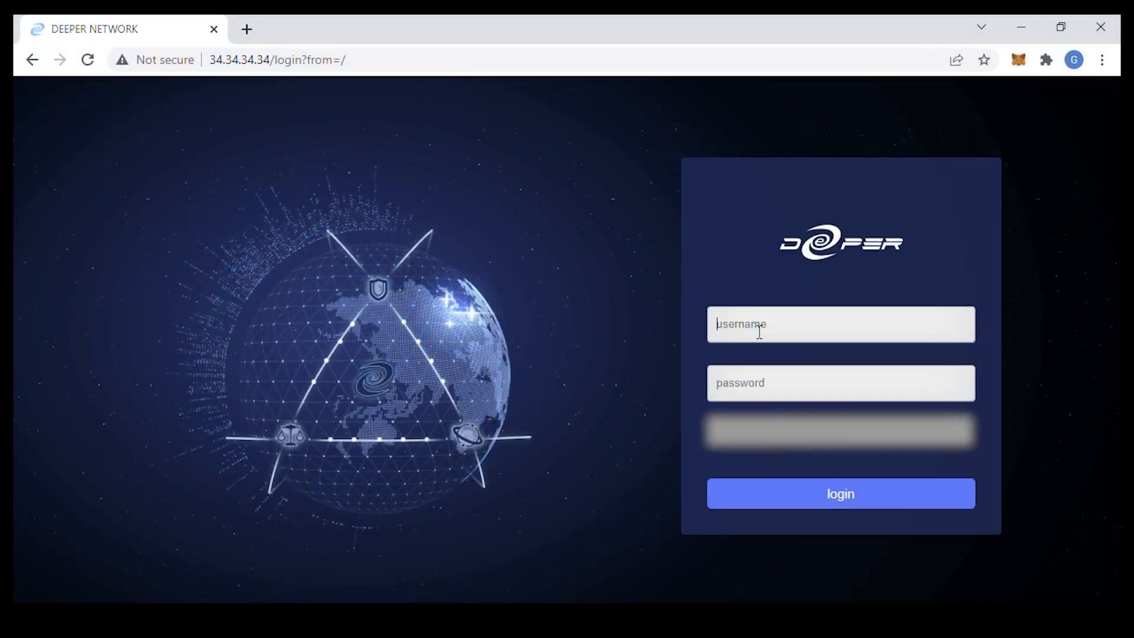
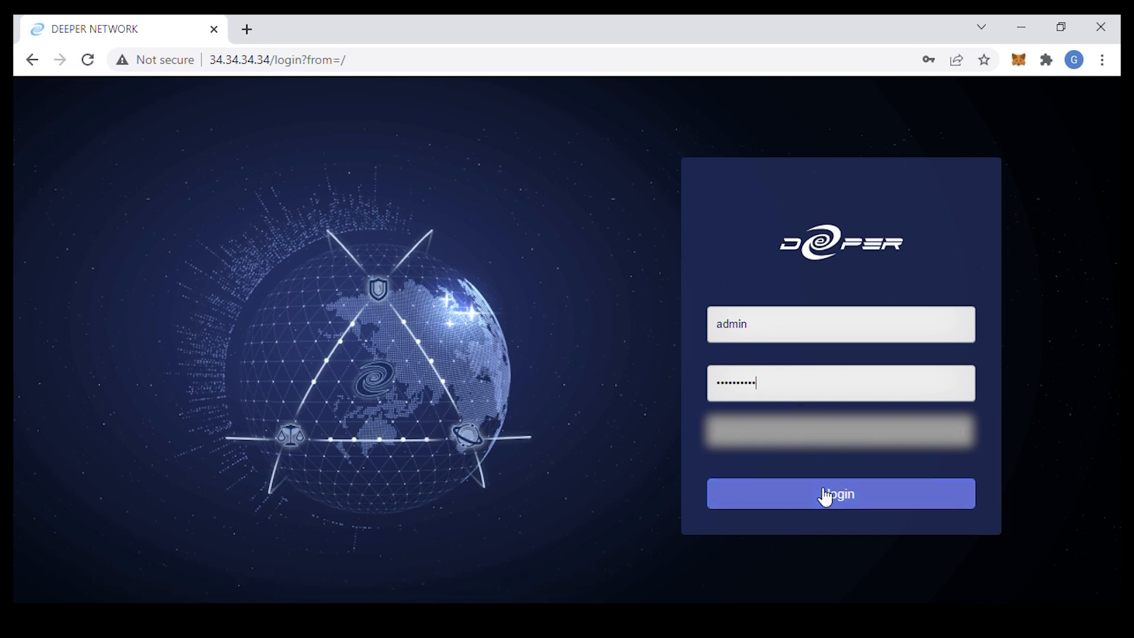
- Log in as admin to reach the device dashboard with the connection map
{"action": "left_click", "coordinate": [841, 493]}
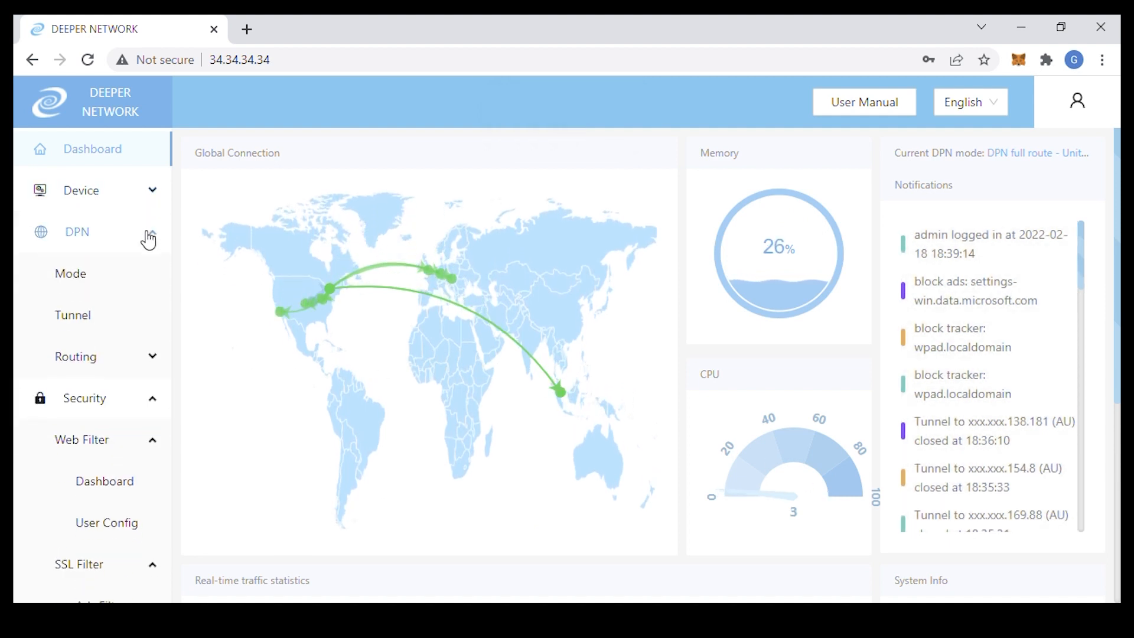
- Navigate the sidebar to DPR > Wallet > Wallet Balance, which still shows a dash
{"action": "left_click", "coordinate": [77, 231]}
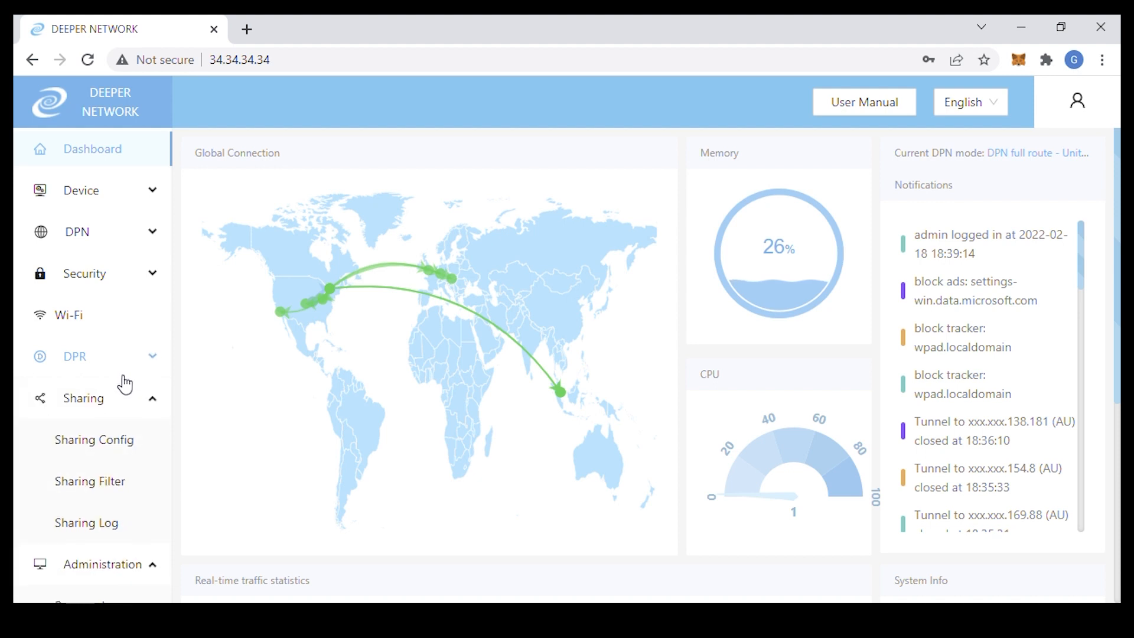
{"action": "left_click", "coordinate": [82, 399]}
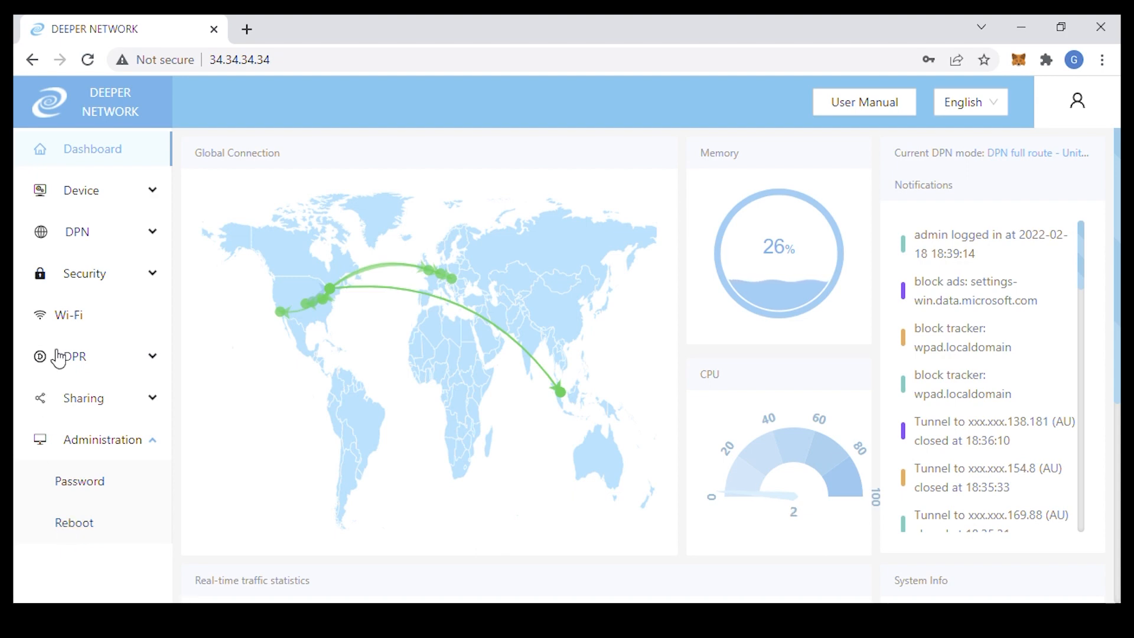
{"action": "mouse_move", "coordinate": [124, 366]}
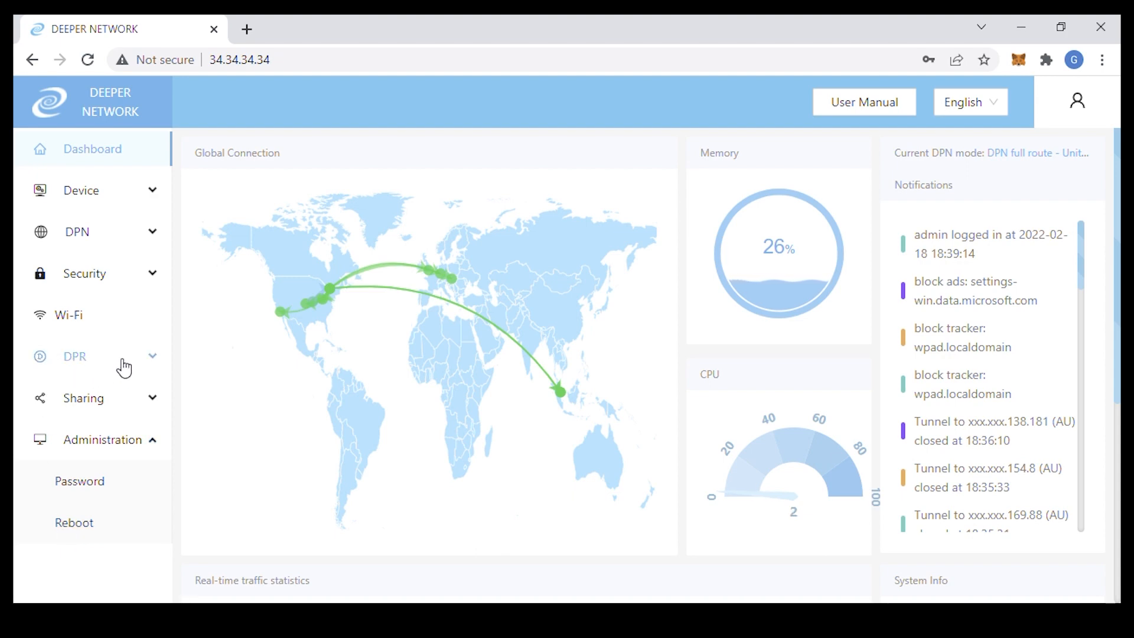
{"action": "left_click", "coordinate": [75, 356]}
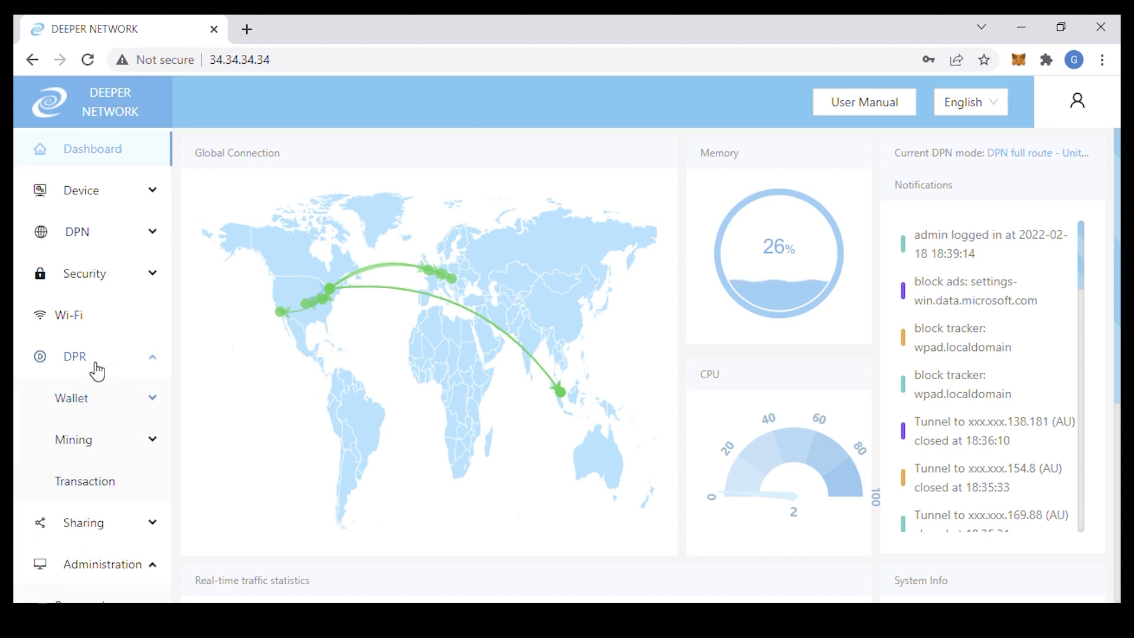
{"action": "left_click", "coordinate": [71, 398]}
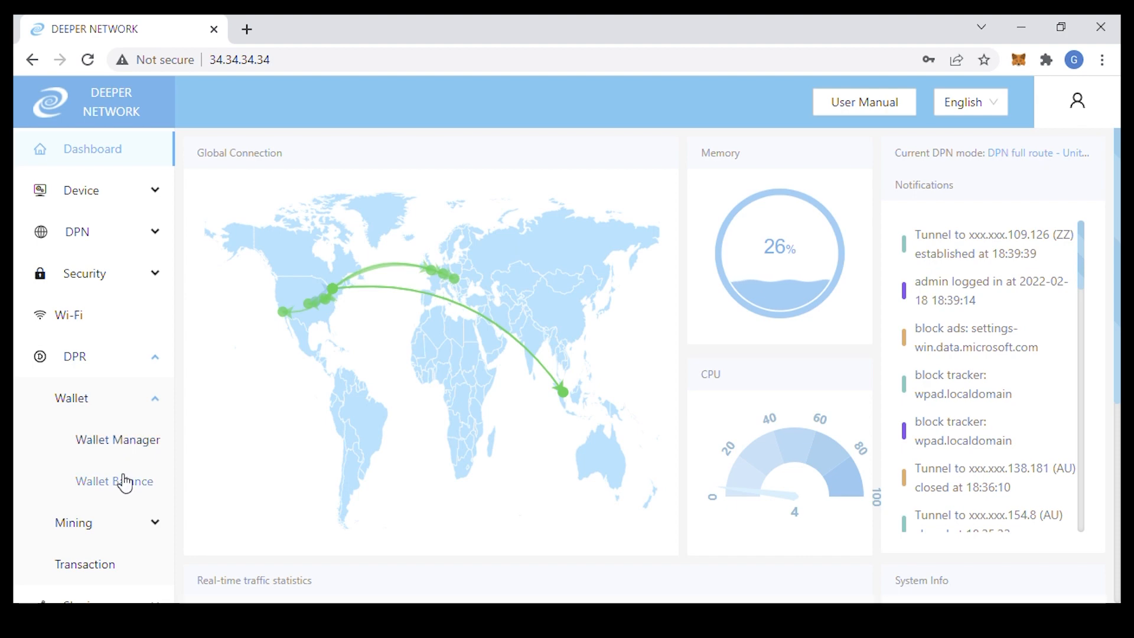
{"action": "left_click", "coordinate": [115, 481]}
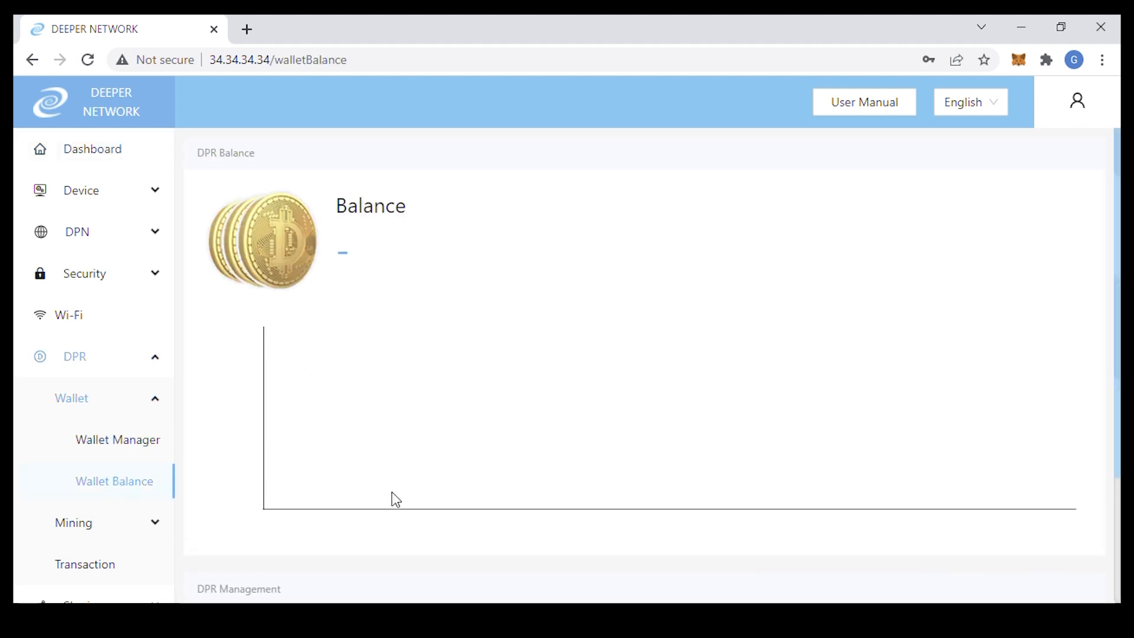
{"action": "mouse_move", "coordinate": [117, 439]}
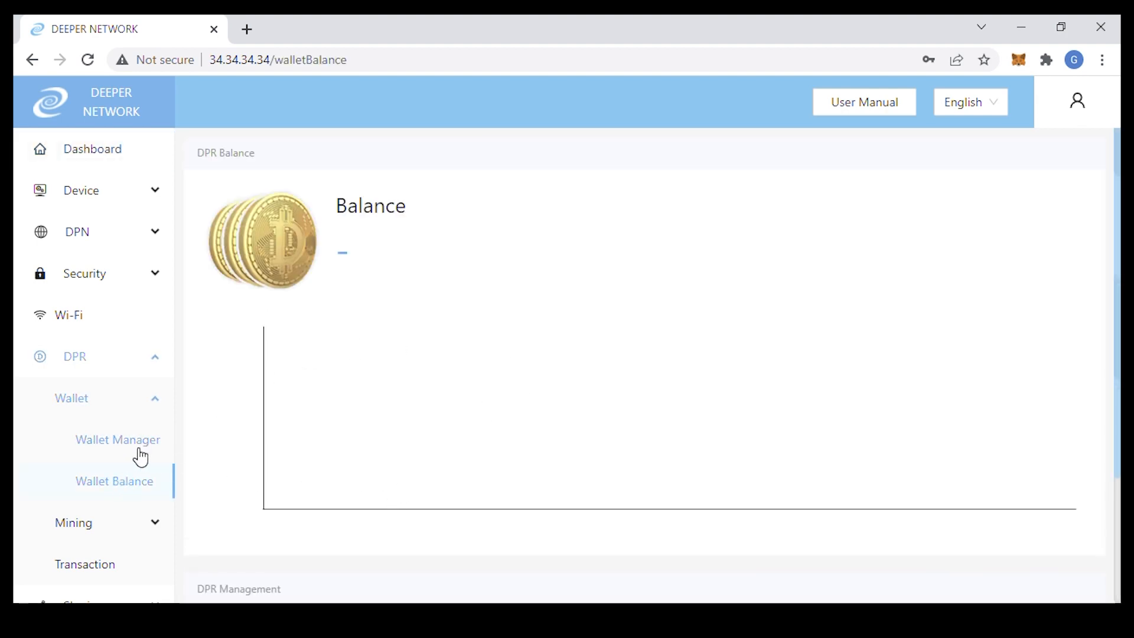
- In Wallet Manager, bind a wallet by uploading the deeperchain_key.txt private key, then return to Wallet Balance
{"action": "left_click", "coordinate": [117, 440]}
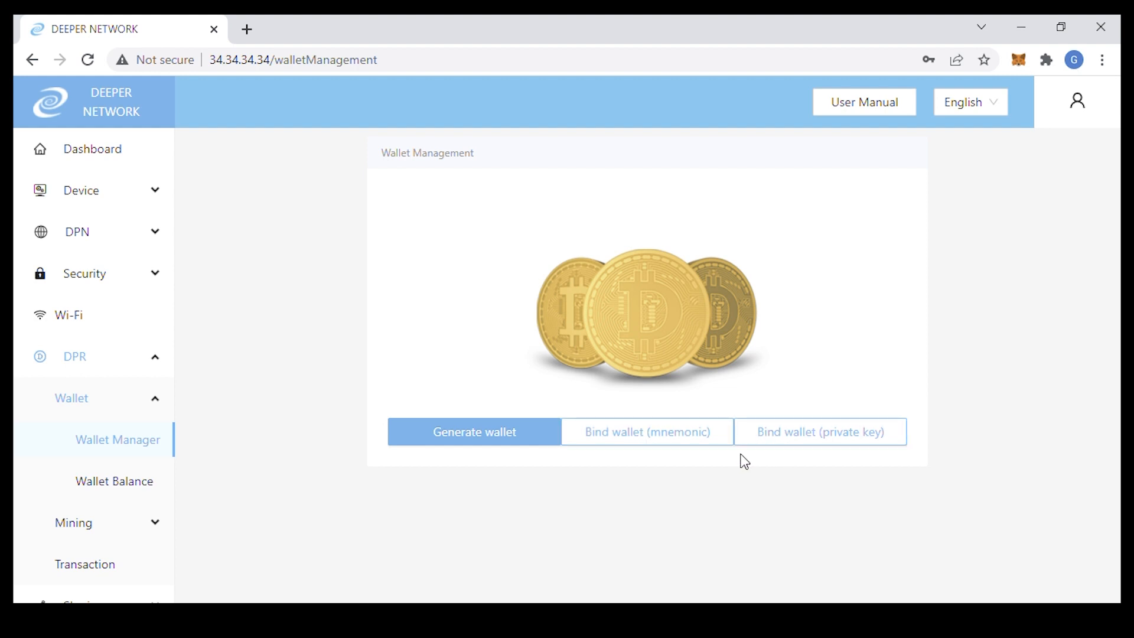
{"action": "left_click", "coordinate": [820, 433]}
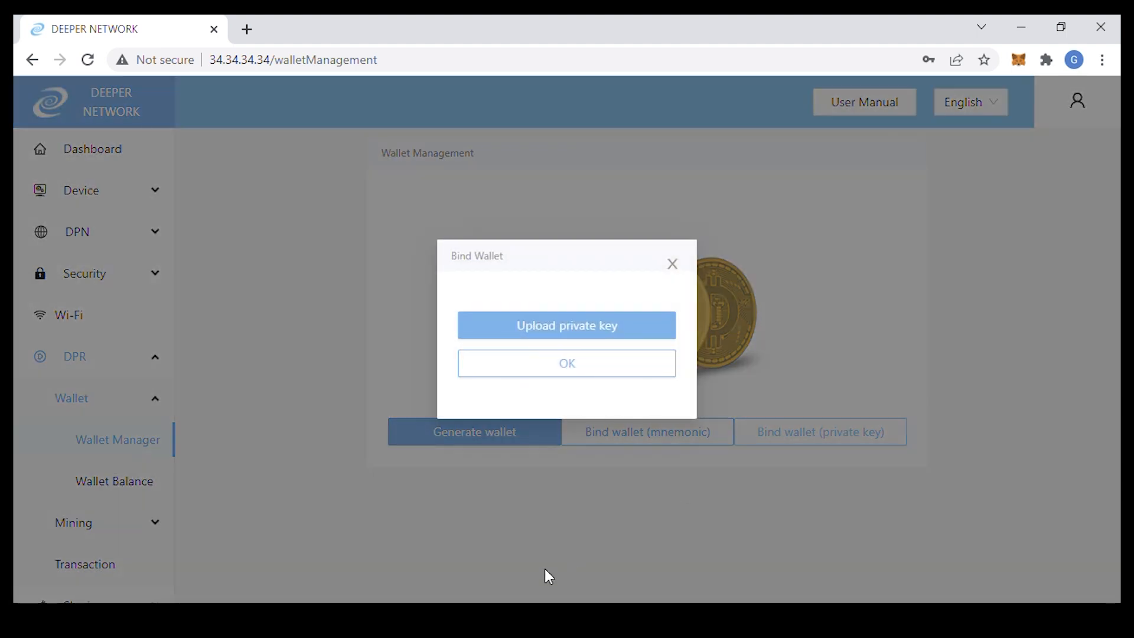
{"action": "left_click", "coordinate": [566, 325]}
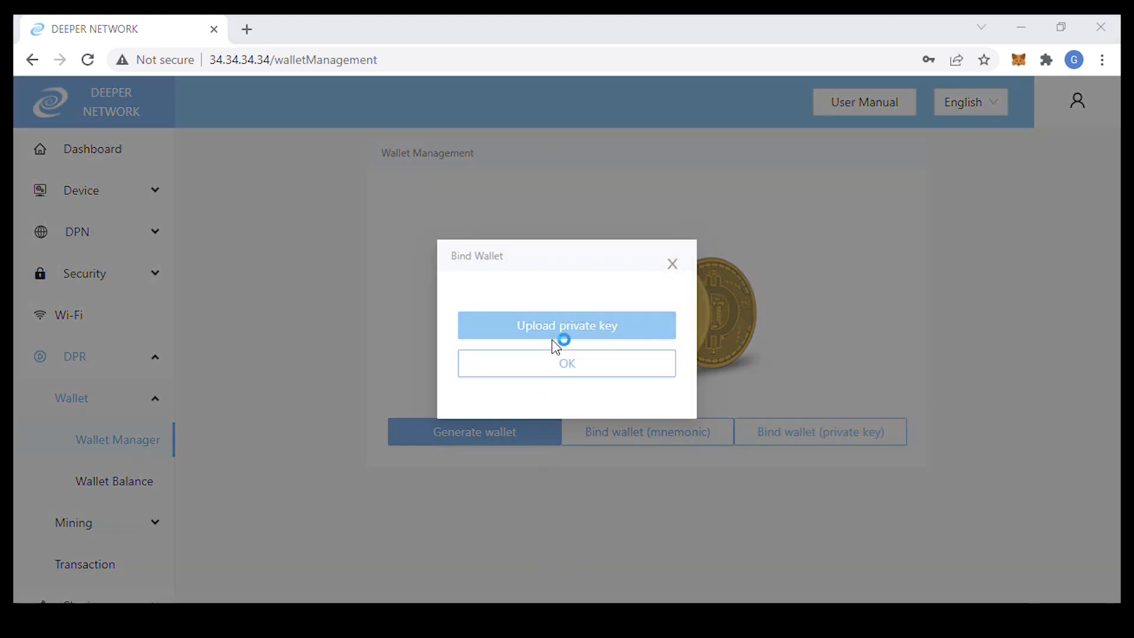
{"action": "left_click", "coordinate": [566, 325]}
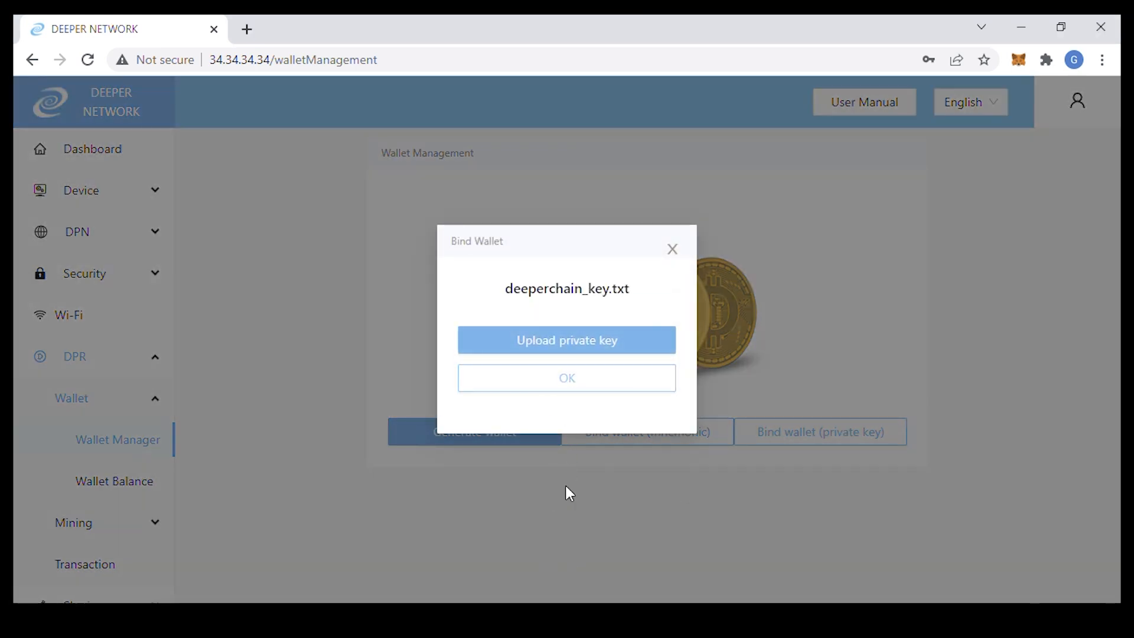
{"action": "left_click", "coordinate": [566, 378]}
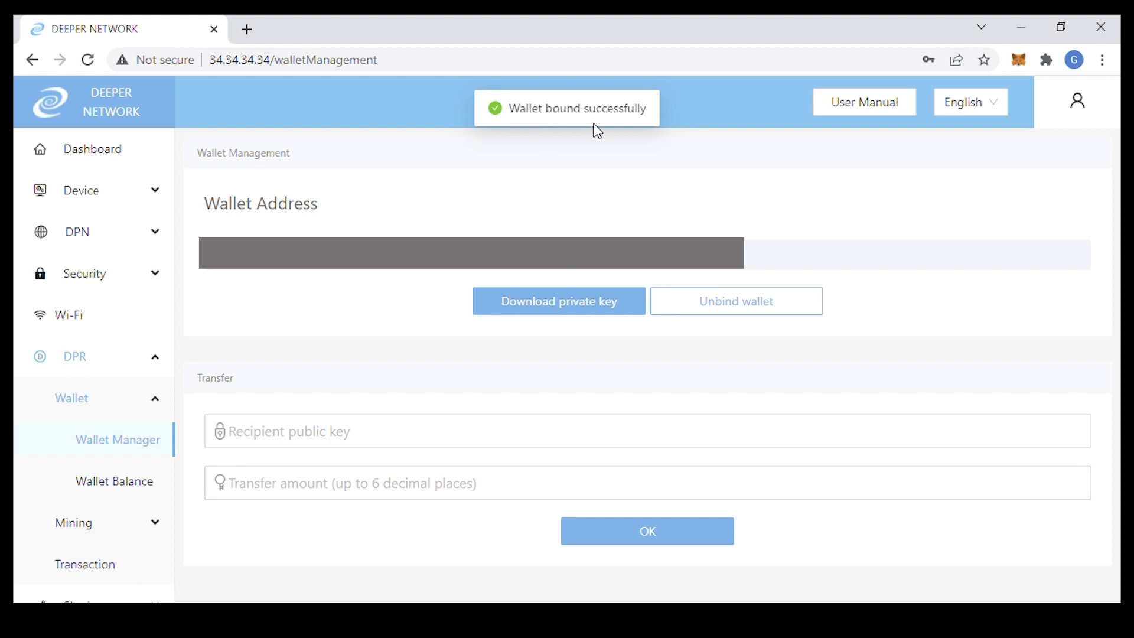
{"action": "left_click", "coordinate": [114, 481]}
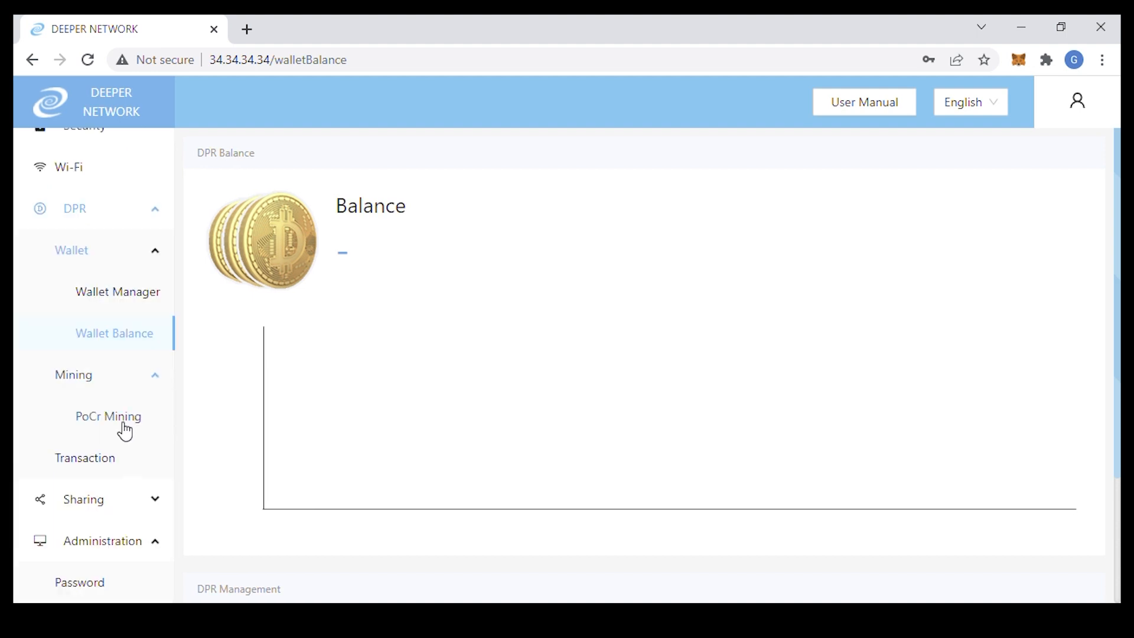
- Review PoCr Mining rewards (0.000000) and empty Transactions, then end on the Wallet Balance page
{"action": "left_click", "coordinate": [108, 416]}
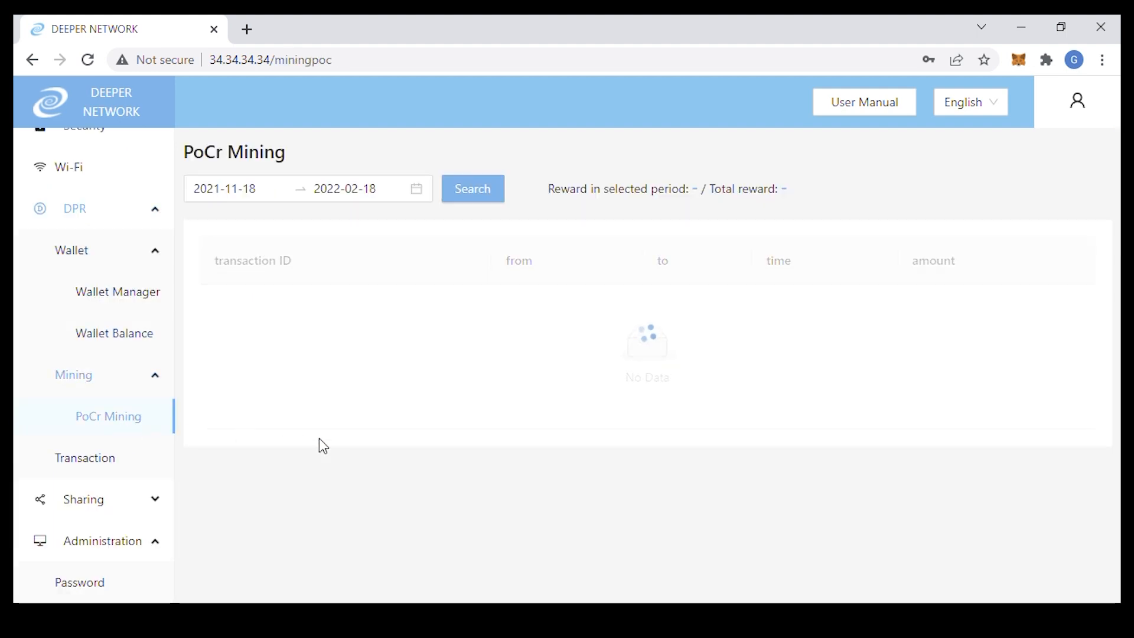
{"action": "left_click", "coordinate": [85, 458]}
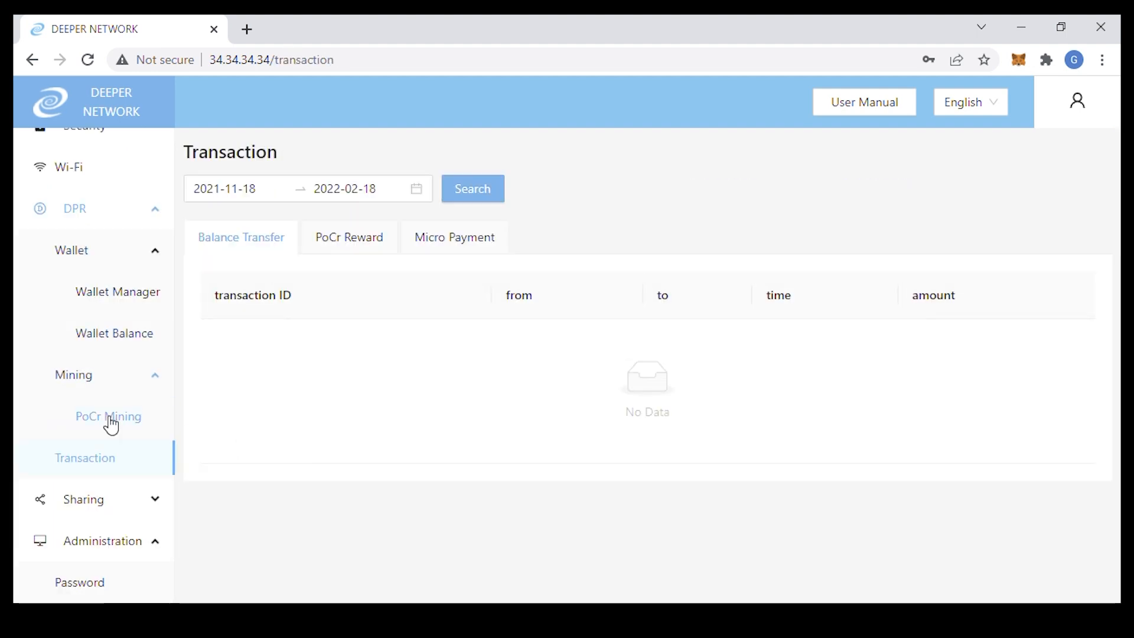
{"action": "left_click", "coordinate": [108, 416]}
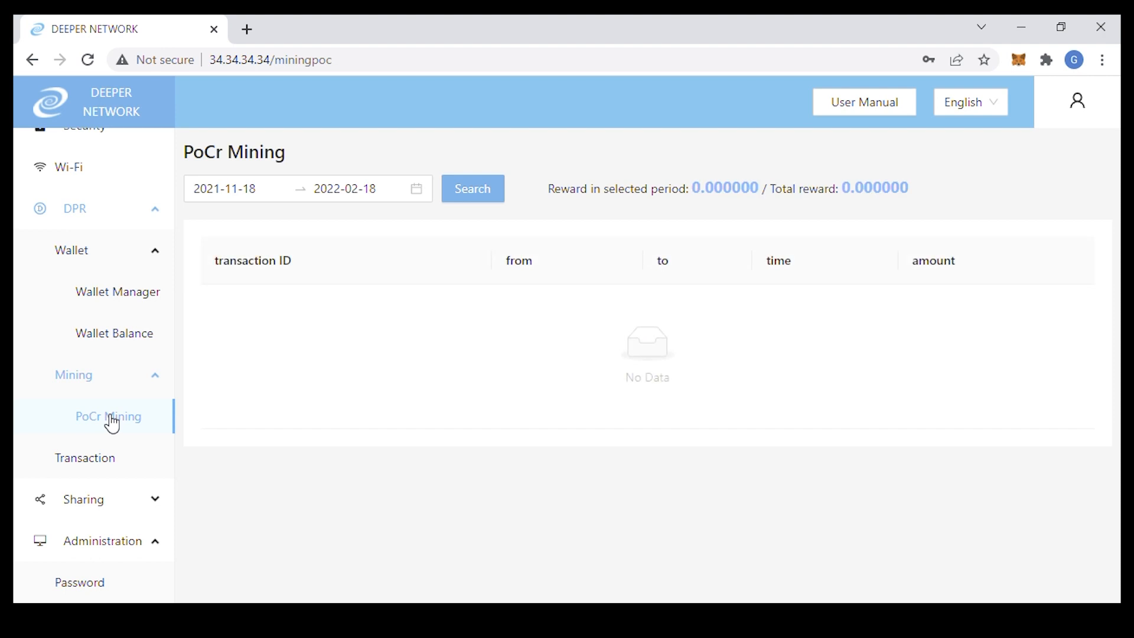
{"action": "left_click", "coordinate": [115, 333]}
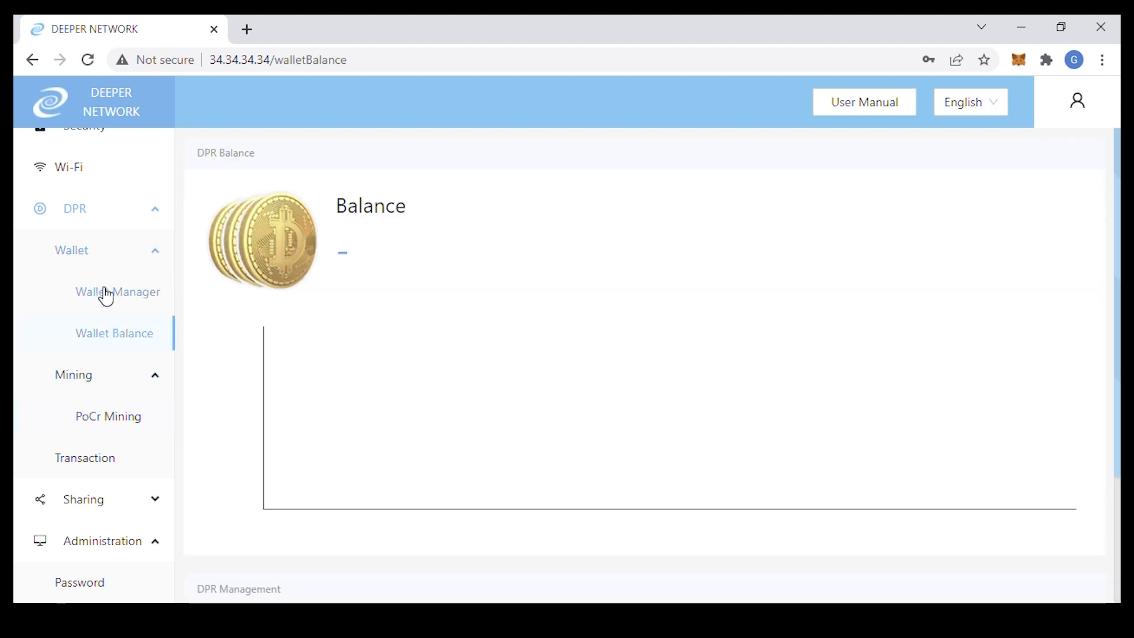
{"action": "left_click", "coordinate": [117, 292]}
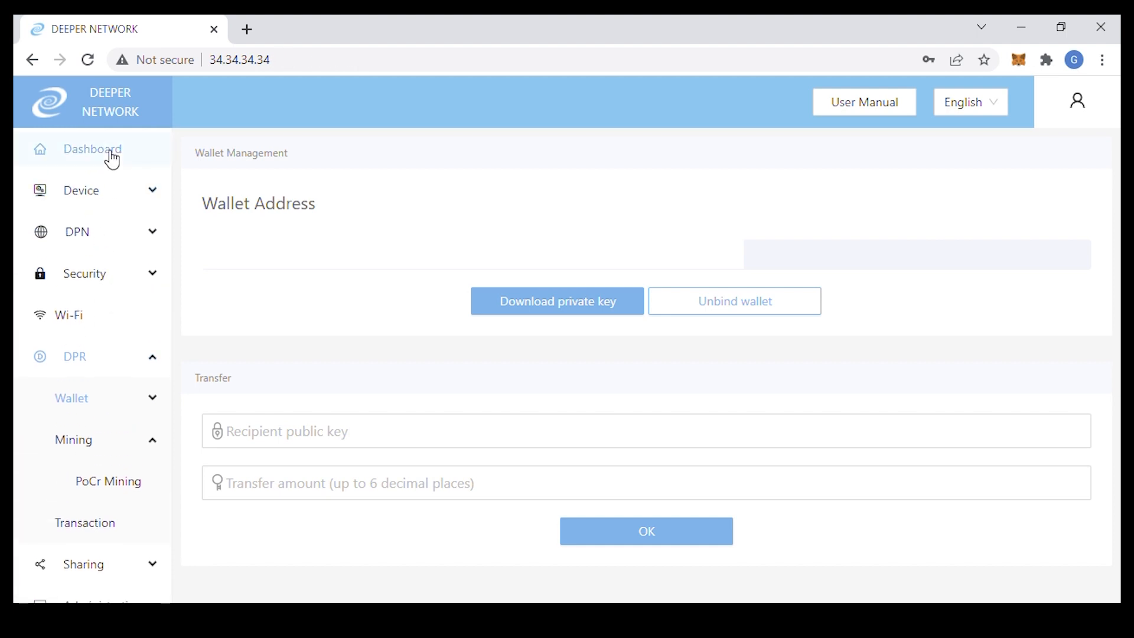
{"action": "left_click", "coordinate": [115, 481]}
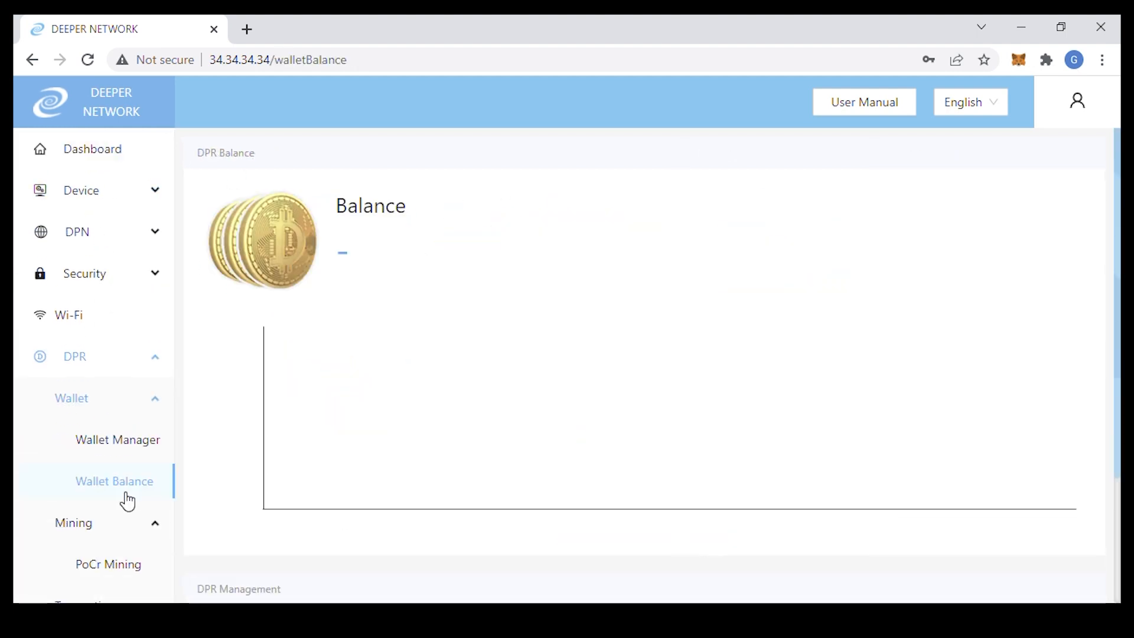
{"action": "mouse_move", "coordinate": [471, 495]}
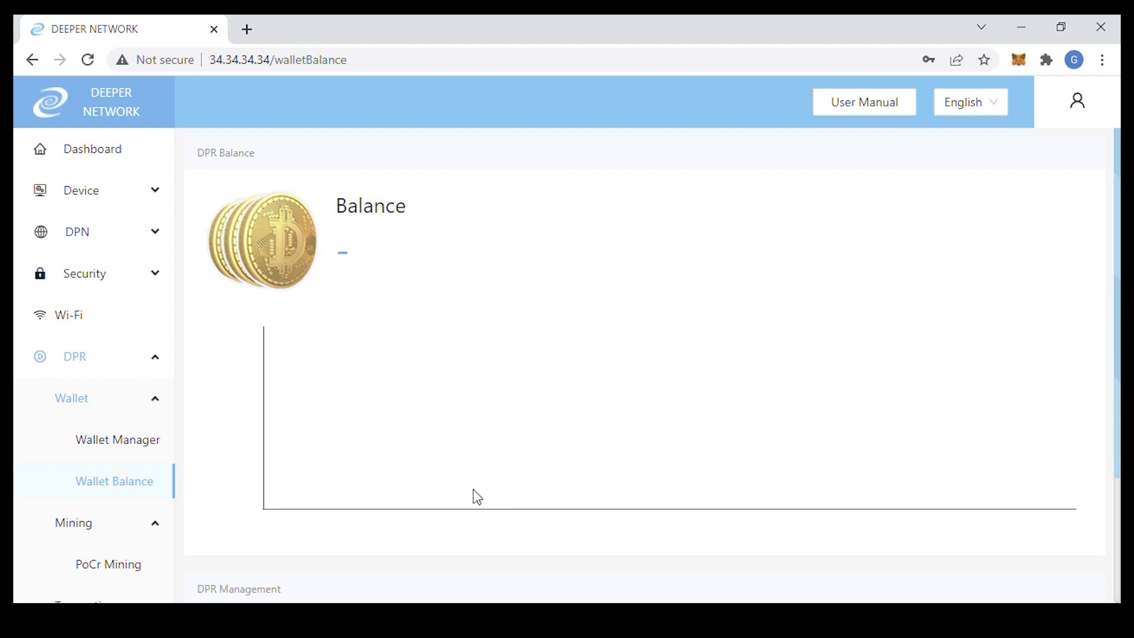
{"action": "mouse_move", "coordinate": [102, 157]}
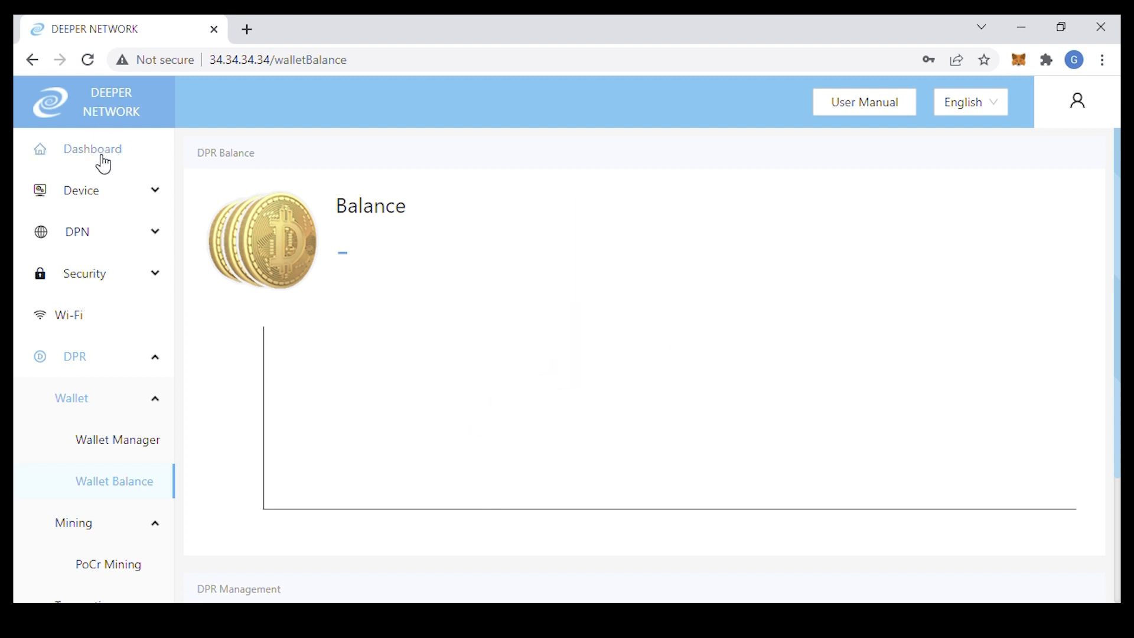
- Return to the dashboard overview showing the connection map, memory and CPU gauges
{"action": "left_click", "coordinate": [92, 149]}
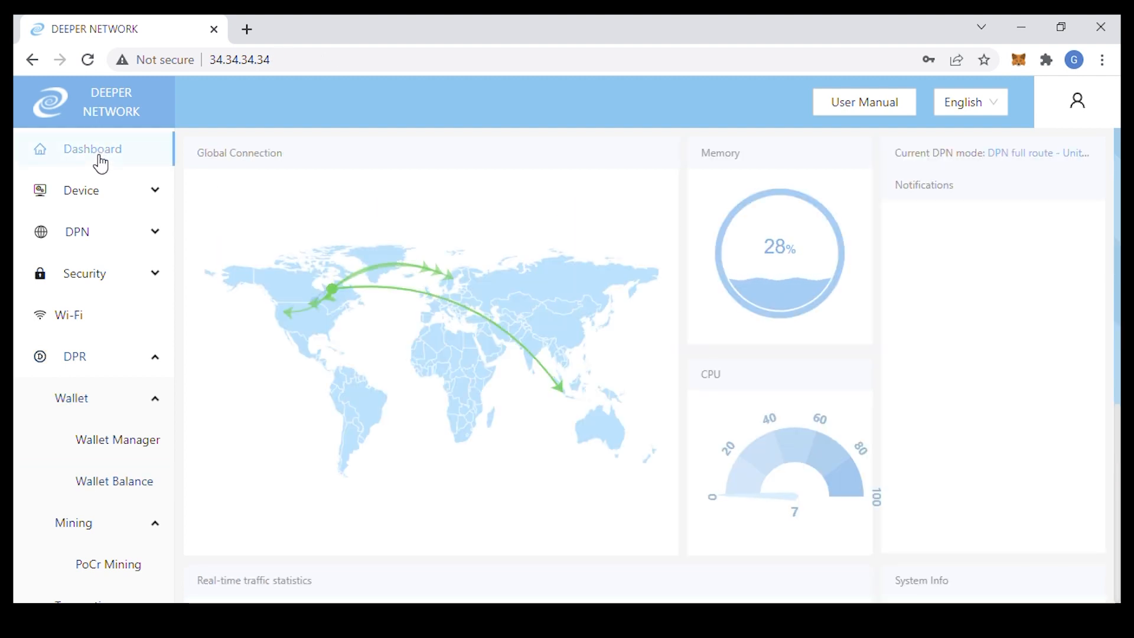